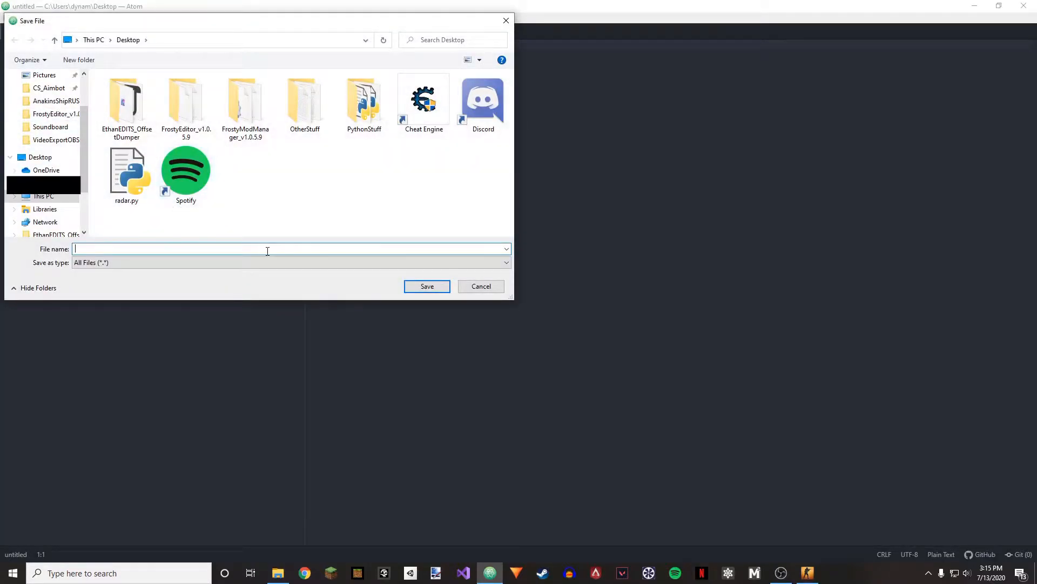
Save the script as fov.py importing pymem, pymem.process and keyboard, and run the offset dumper.
{"action": "left_click", "coordinate": [427, 286]}
{"action": "type", "text": "import l"}
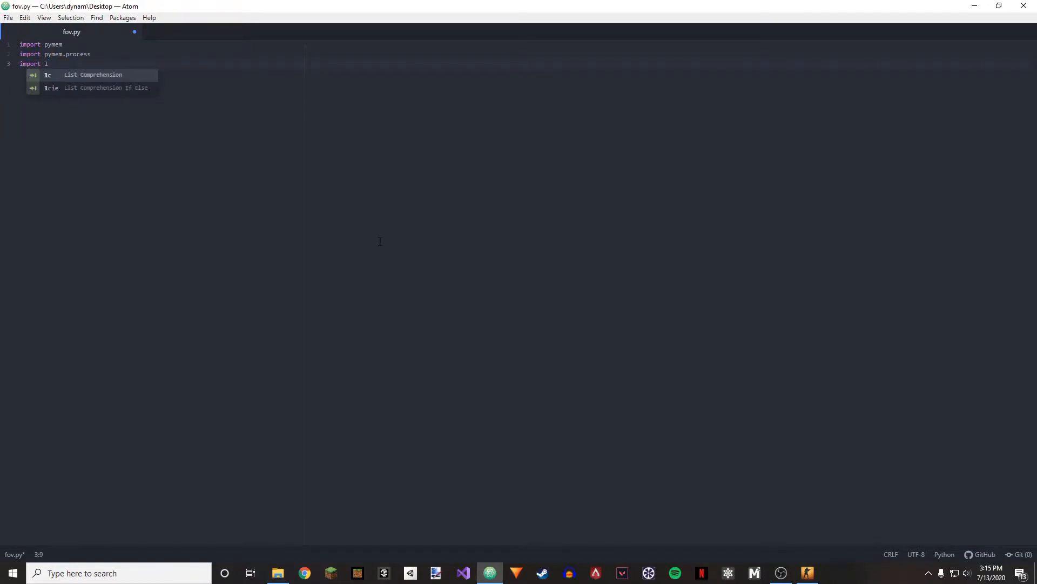
{"action": "type", "text": "keyboard"}
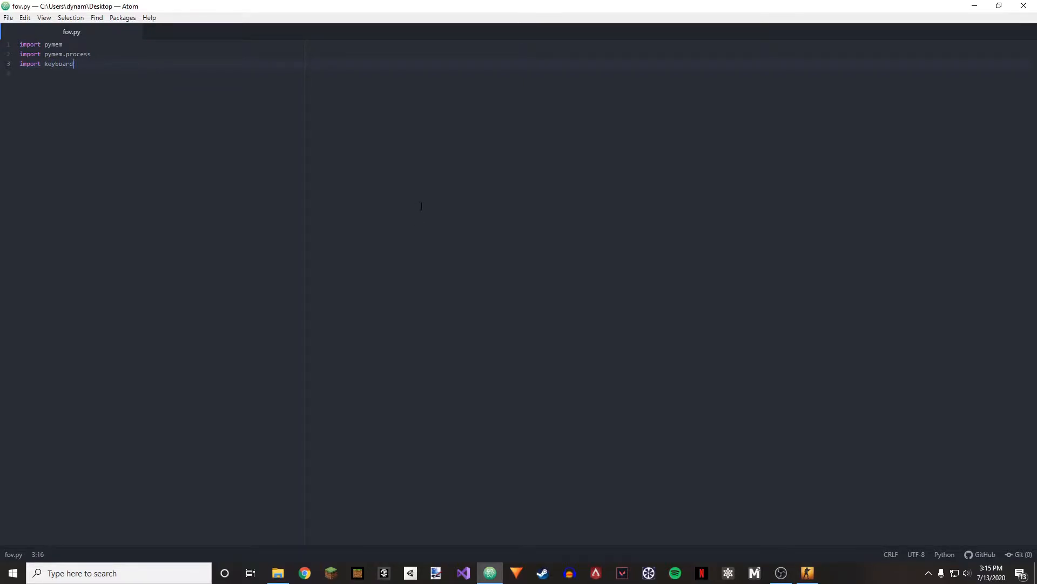
{"action": "left_click", "coordinate": [277, 573]}
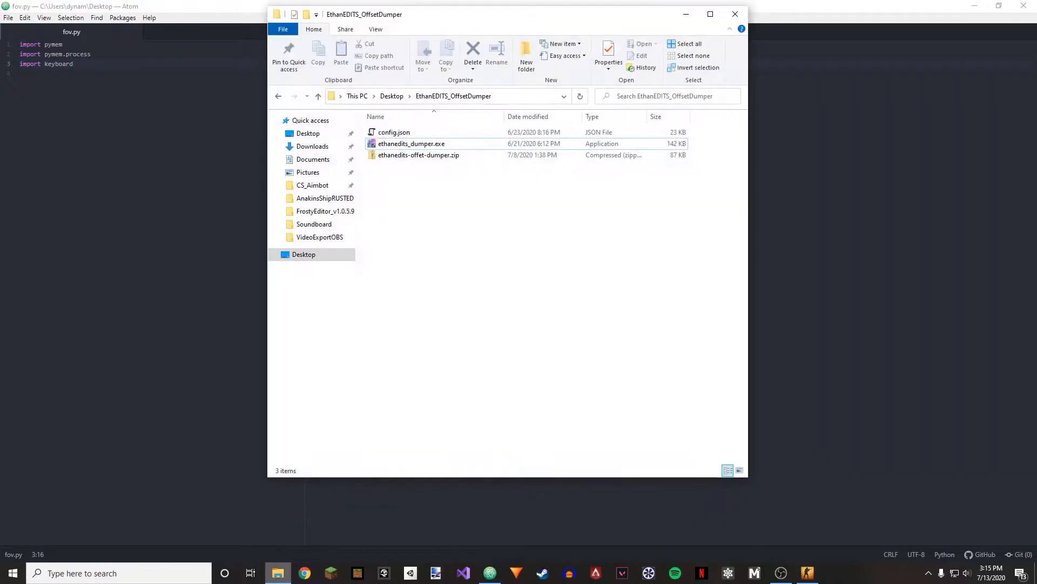
{"action": "double_click", "coordinate": [411, 144]}
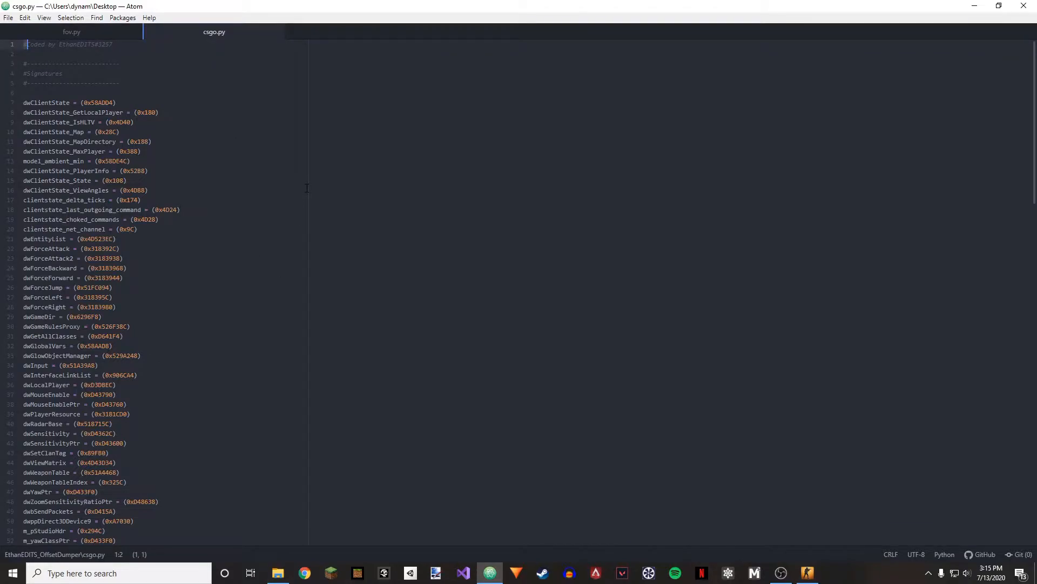
Copy dwEntityList = 0x4D523EC from csgo.py into fov.py and add m_iDefaultFOV = (0x332C).
{"action": "type", "text": "dwEntity"}
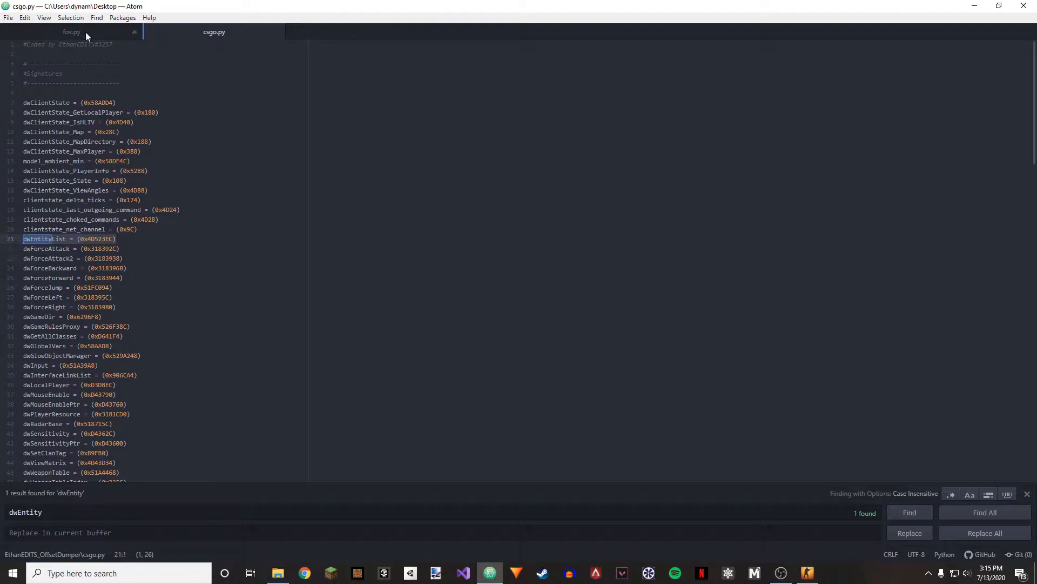
{"action": "left_click", "coordinate": [71, 32]}
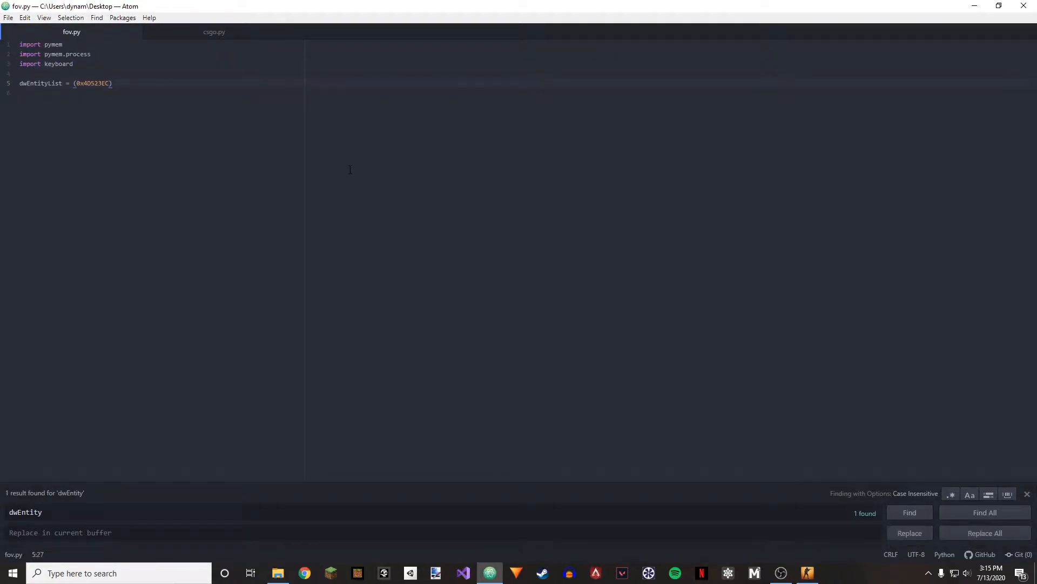
{"action": "key", "text": "enter"}
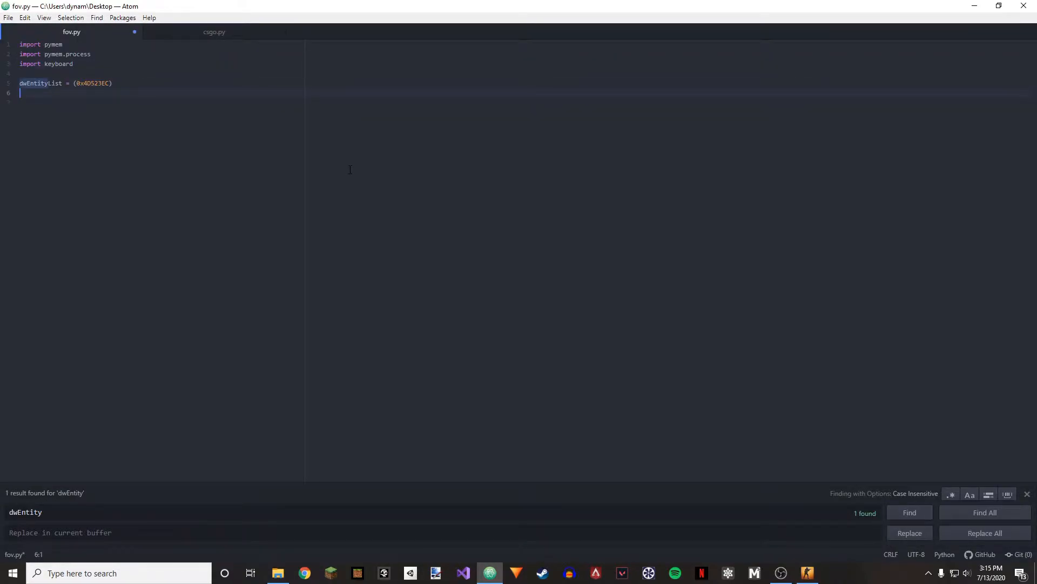
{"action": "type", "text": "m_iDefaultt"}
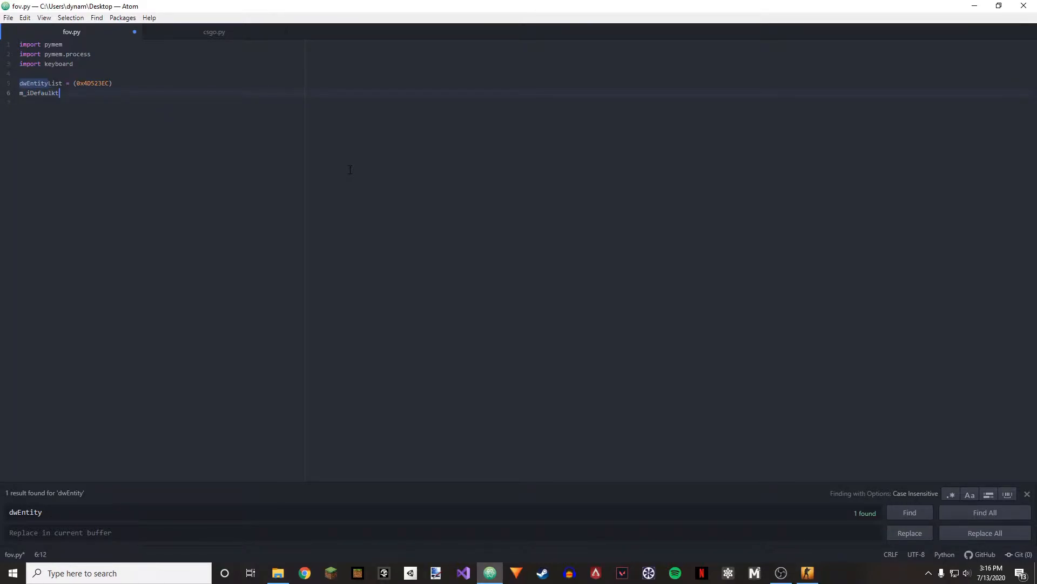
{"action": "key", "text": "backspace"}
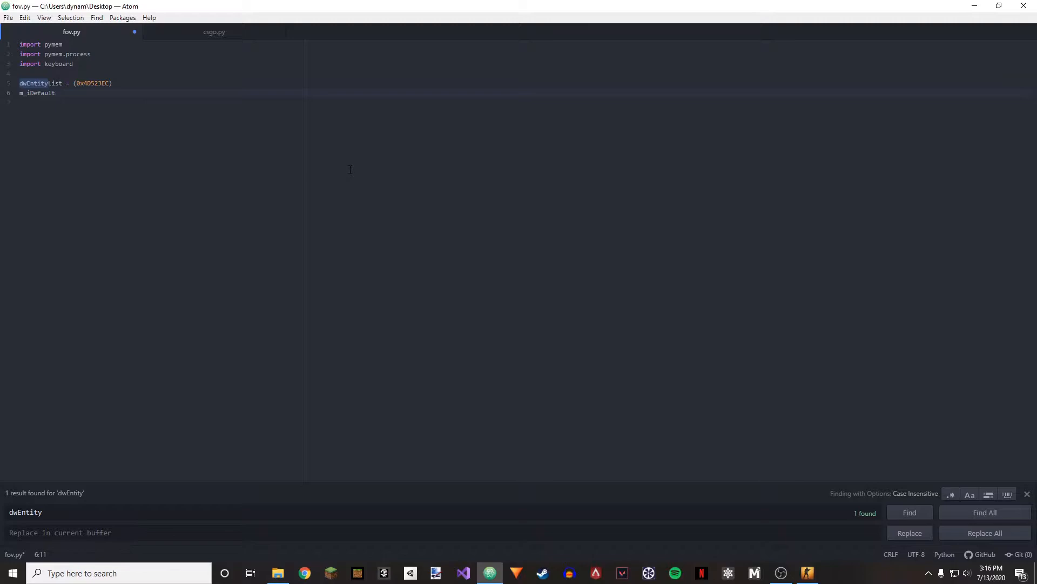
{"action": "type", "text": "FOV = (0x"}
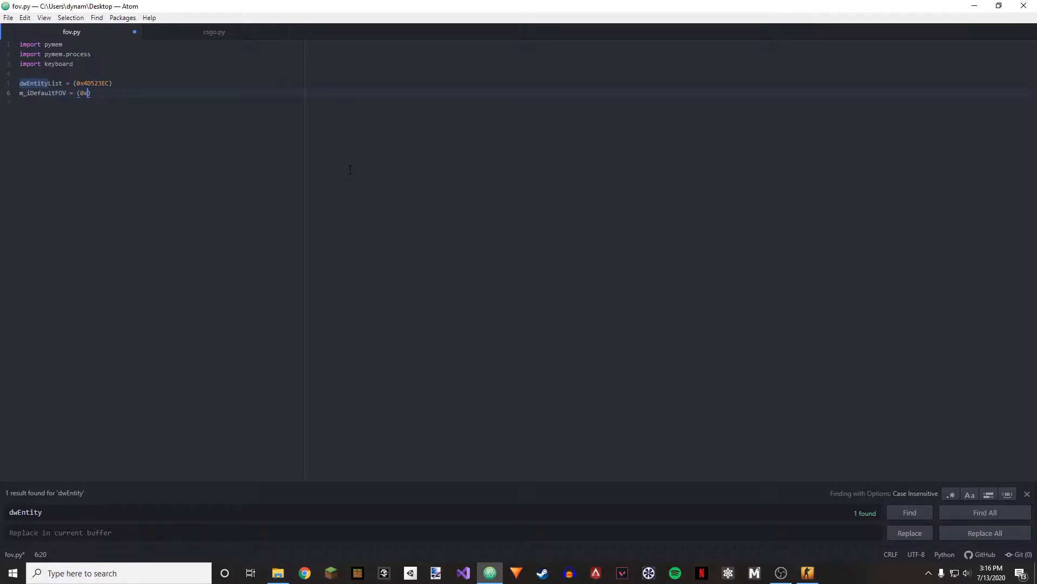
{"action": "type", "text": "332C"}
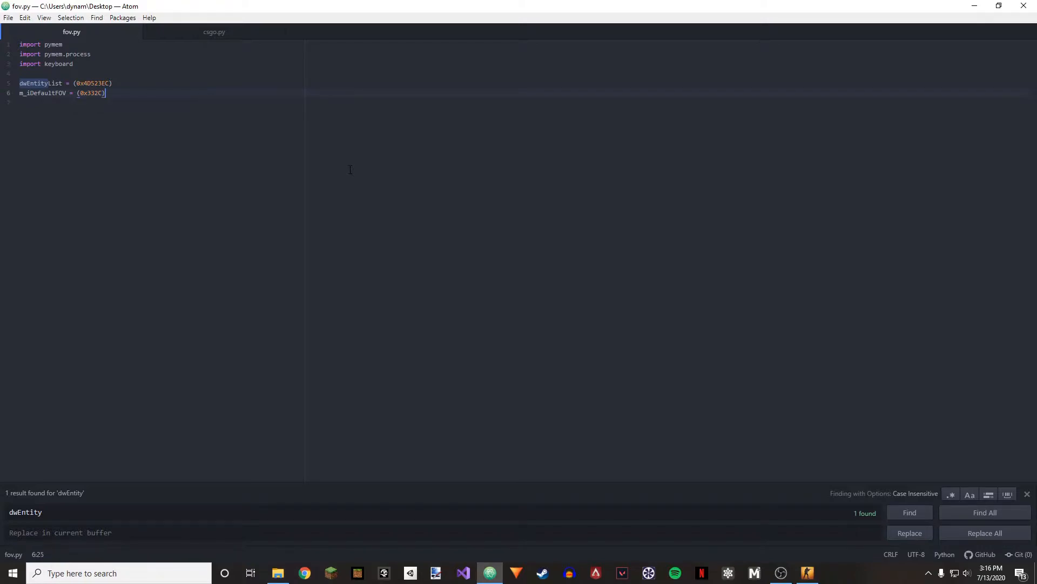
{"action": "type", "text": "d"}
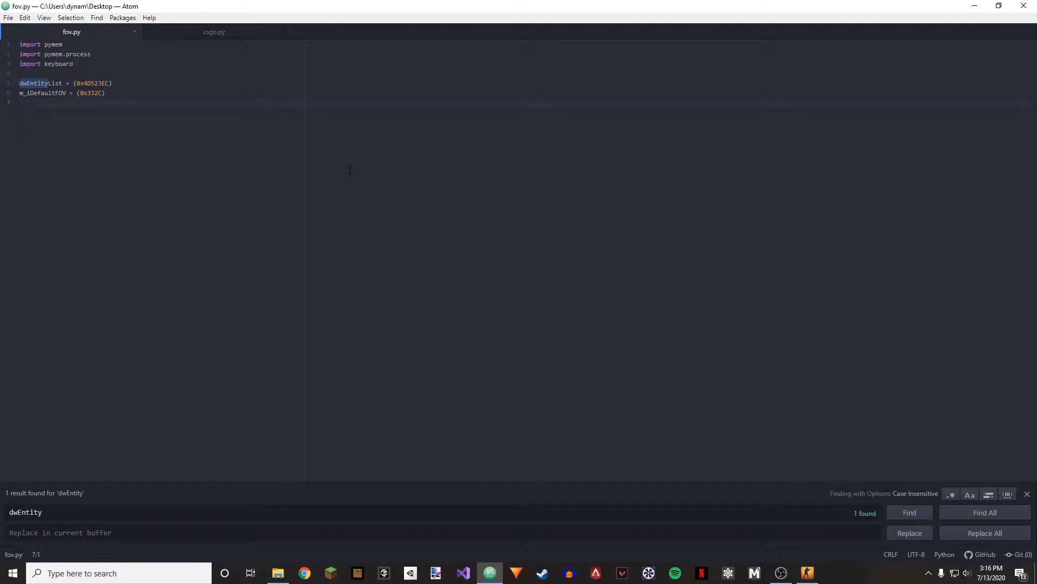
Define main() with pm = pymem.Pymem("csgo.exe").
{"action": "type", "text": "def main():"}
{"action": "type", "text": "pm"}
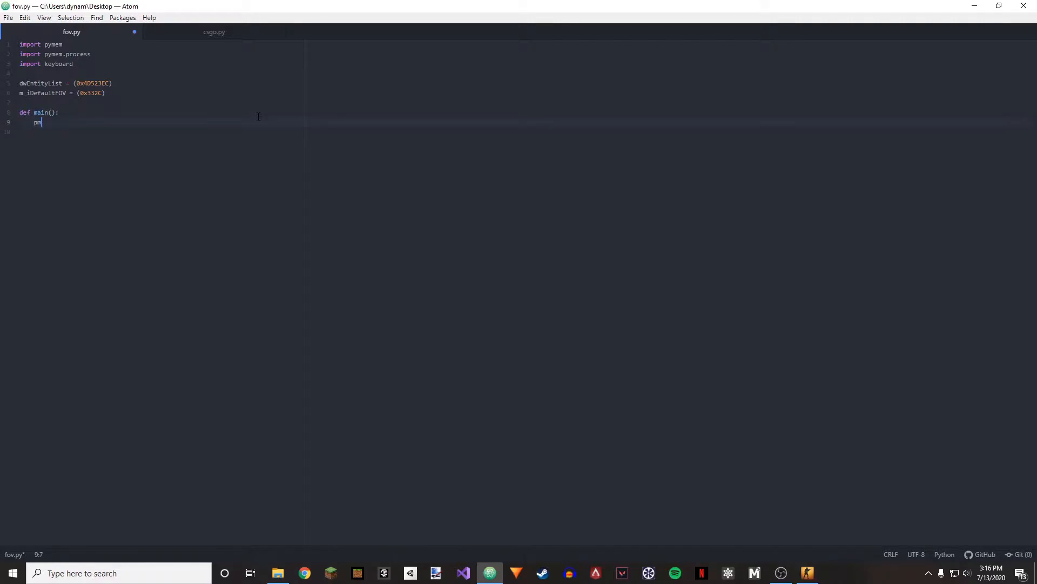
{"action": "type", "text": "= pymem"}
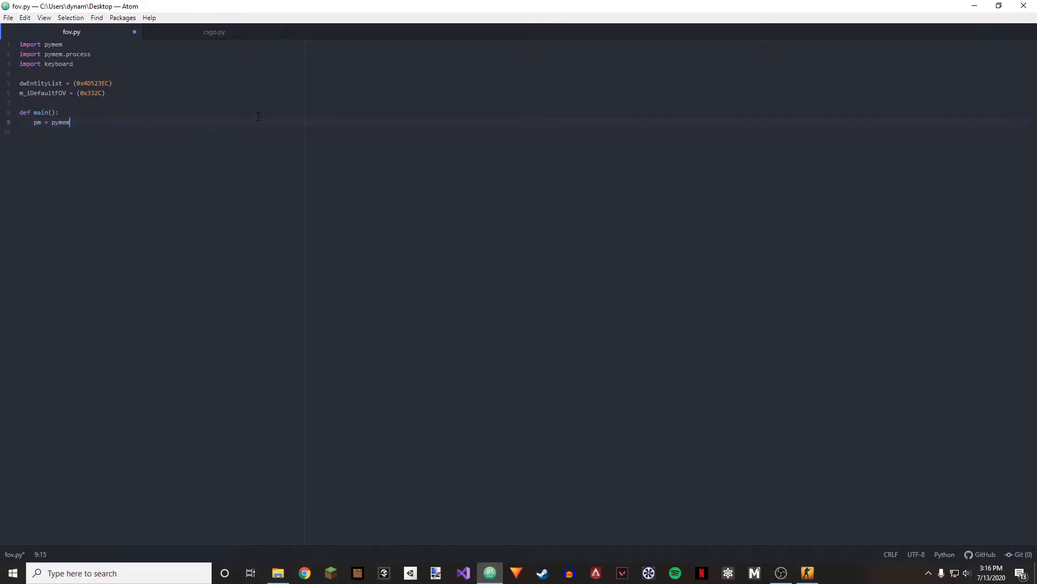
{"action": "type", "text": ".Pymem()"}
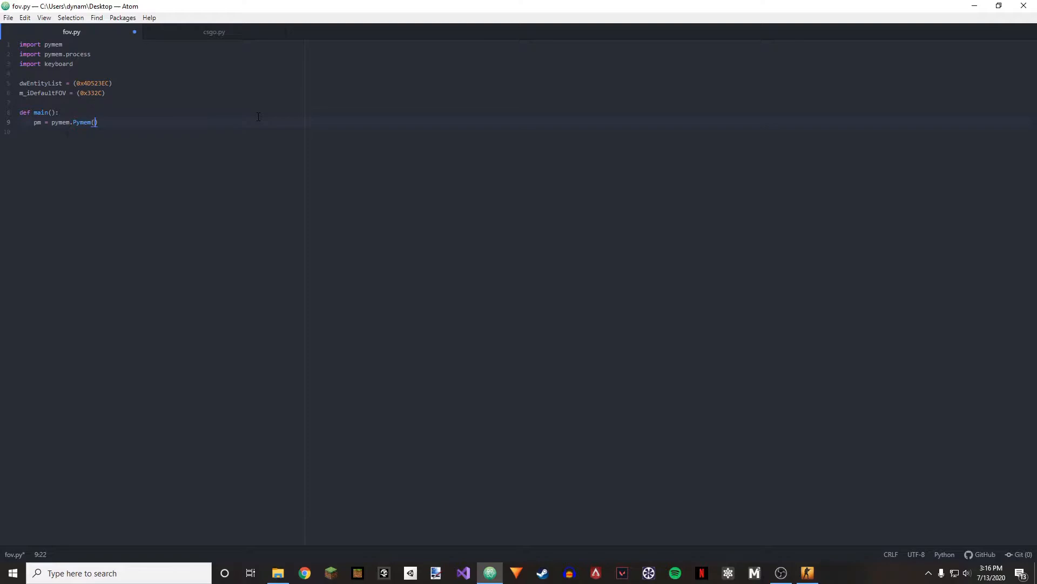
{"action": "type", "text": "\"csgo.\""}
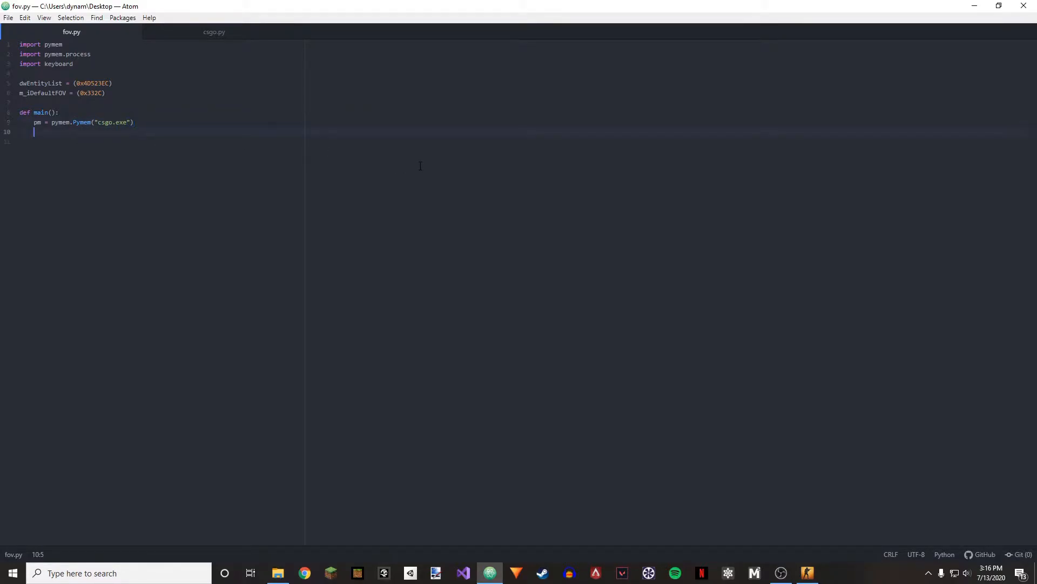
Set client to module_from_name(pm.process_handle, "client.dll").lpBaseOfDll.
{"action": "type", "text": "cliemt"}
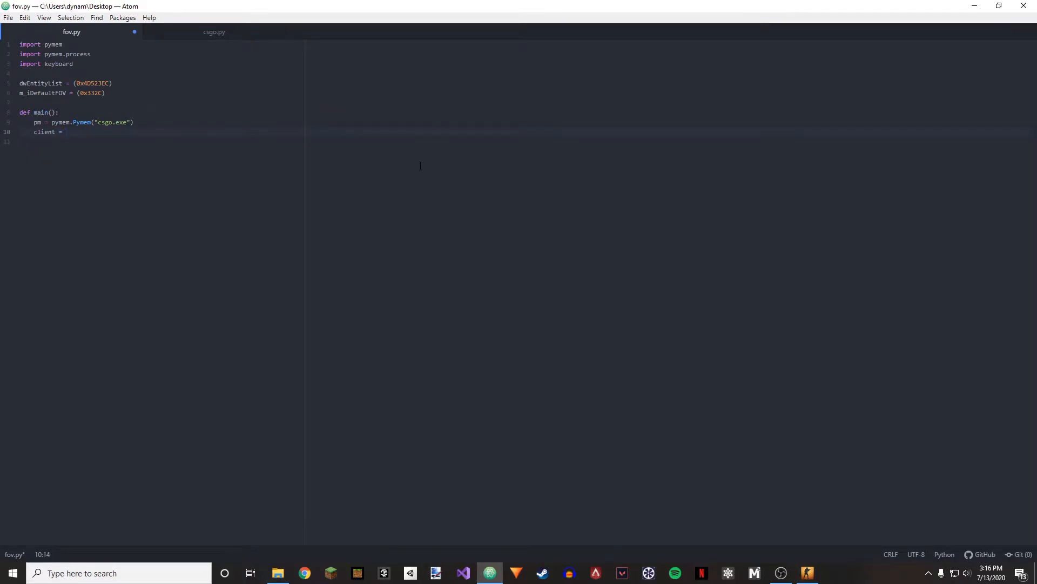
{"action": "type", "text": "pymem.process."}
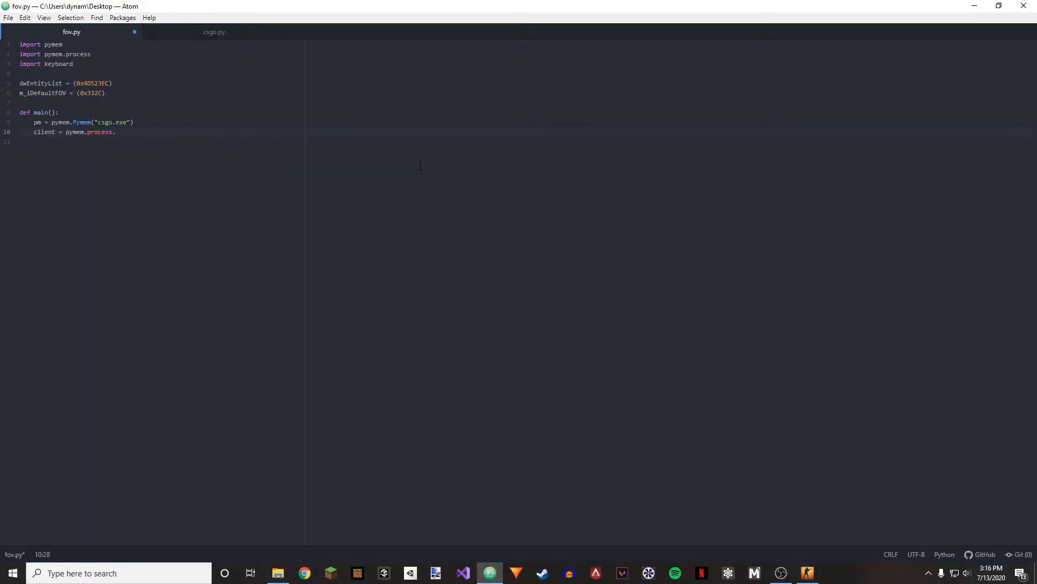
{"action": "type", "text": "module_Fro"}
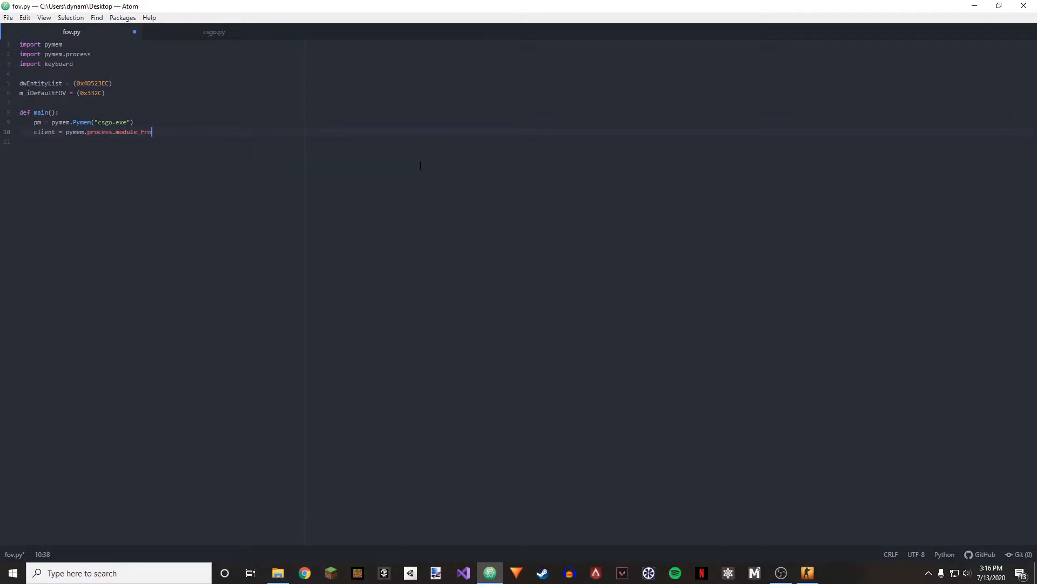
{"action": "type", "text": "m"}
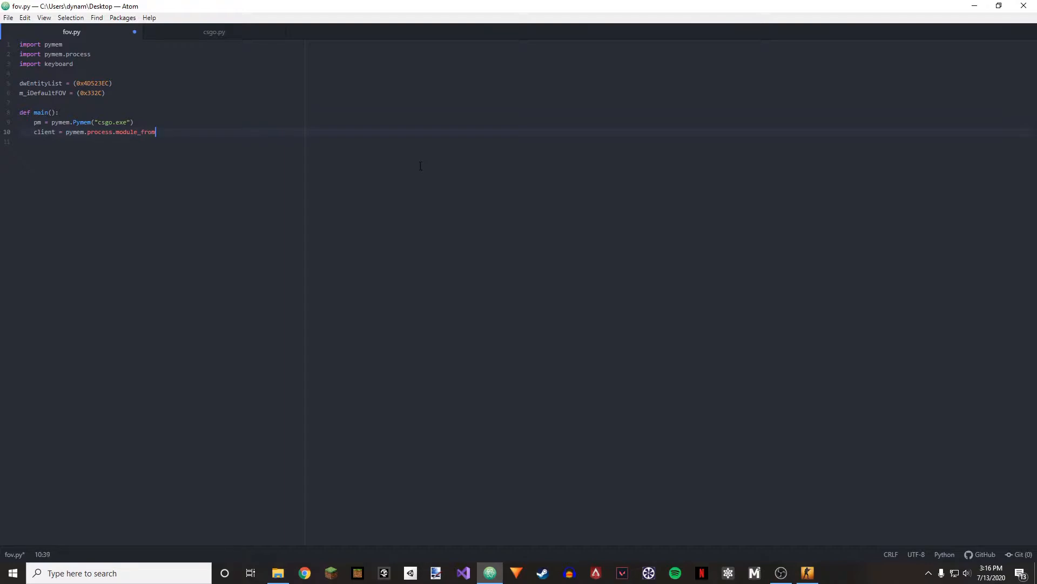
{"action": "type", "text": "_name()"}
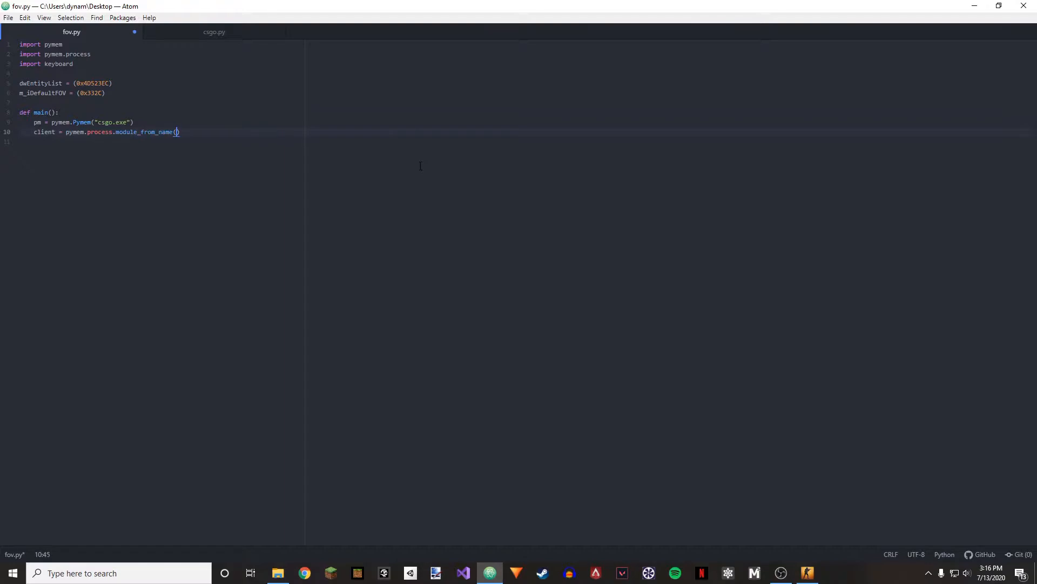
{"action": "type", "text": "pm.process"}
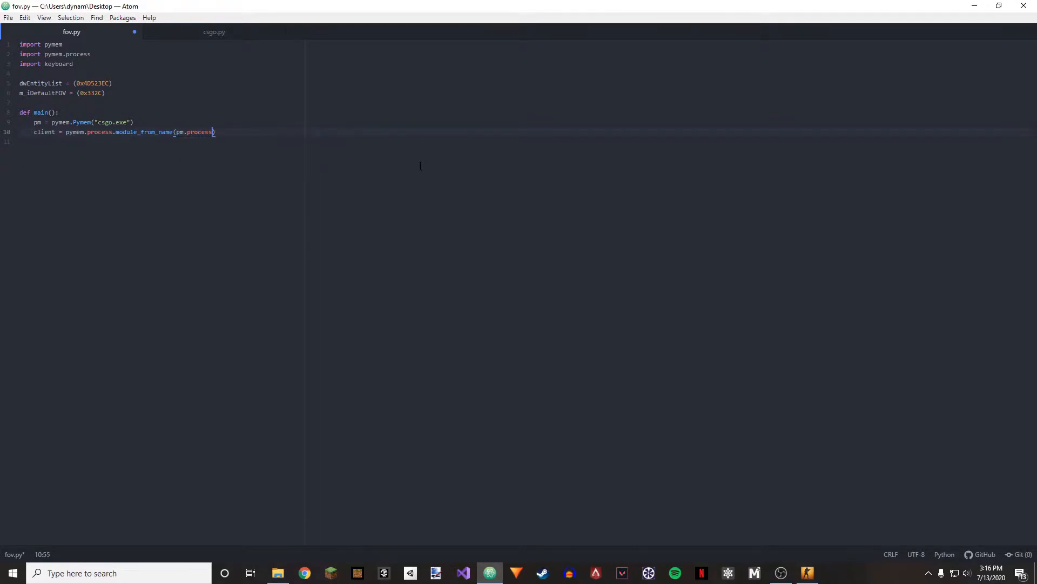
{"action": "type", "text": "_handle,m"}
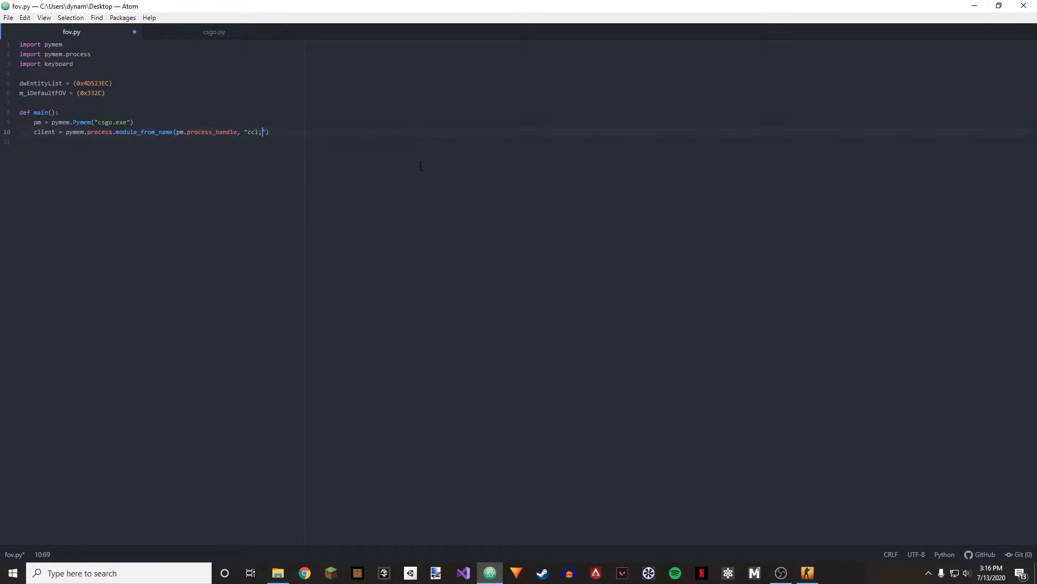
{"action": "type", "text": "client.dll"}
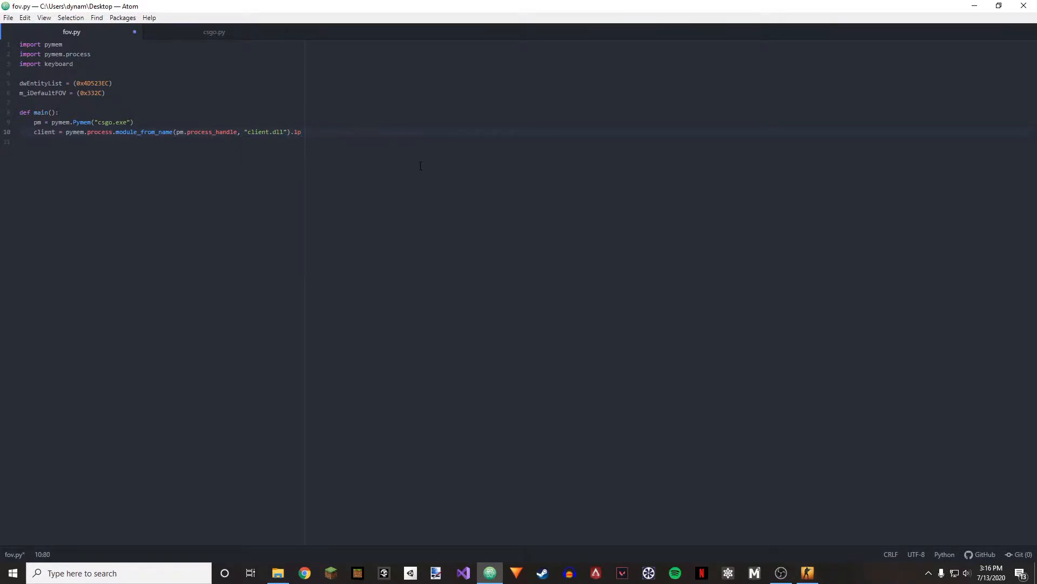
{"action": "type", "text": "BaseOf"}
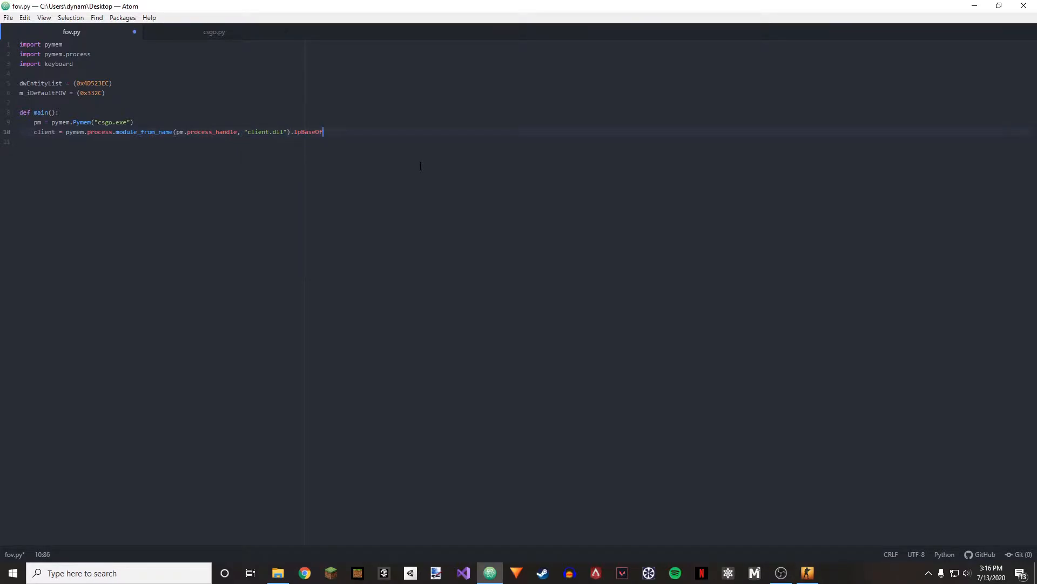
{"action": "type", "text": "Dll"}
{"action": "type", "text": "pl"}
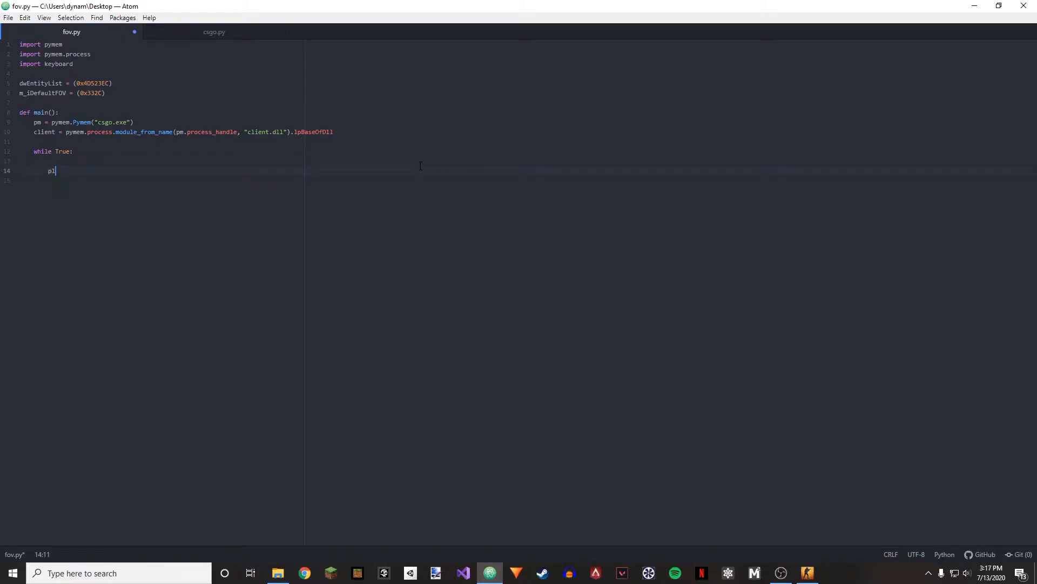
Read player with pm.read_int(client + dwEntityList) inside the loop.
{"action": "type", "text": "ayer = pm"}
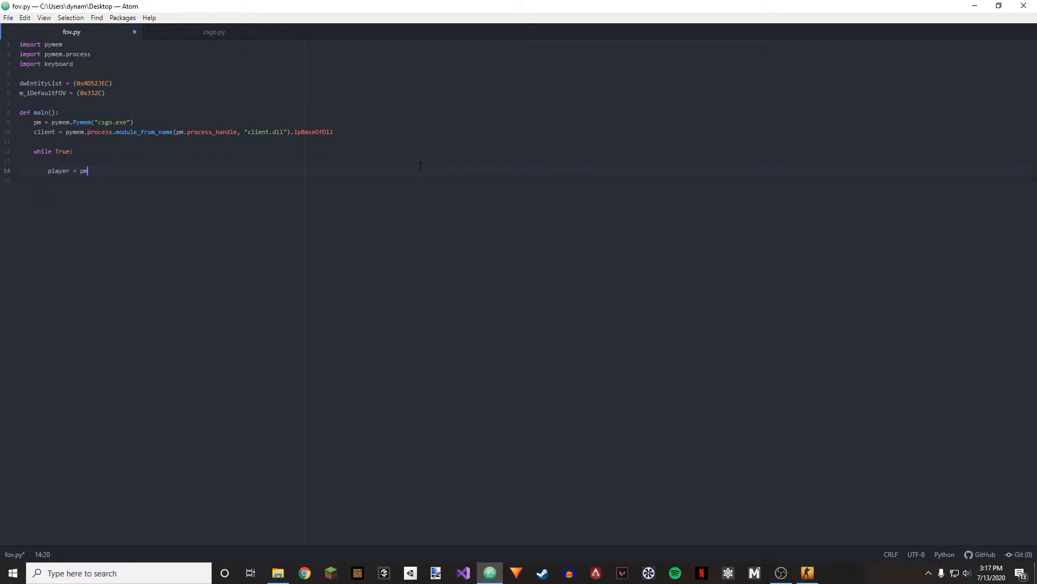
{"action": "type", "text": ".read_int()"}
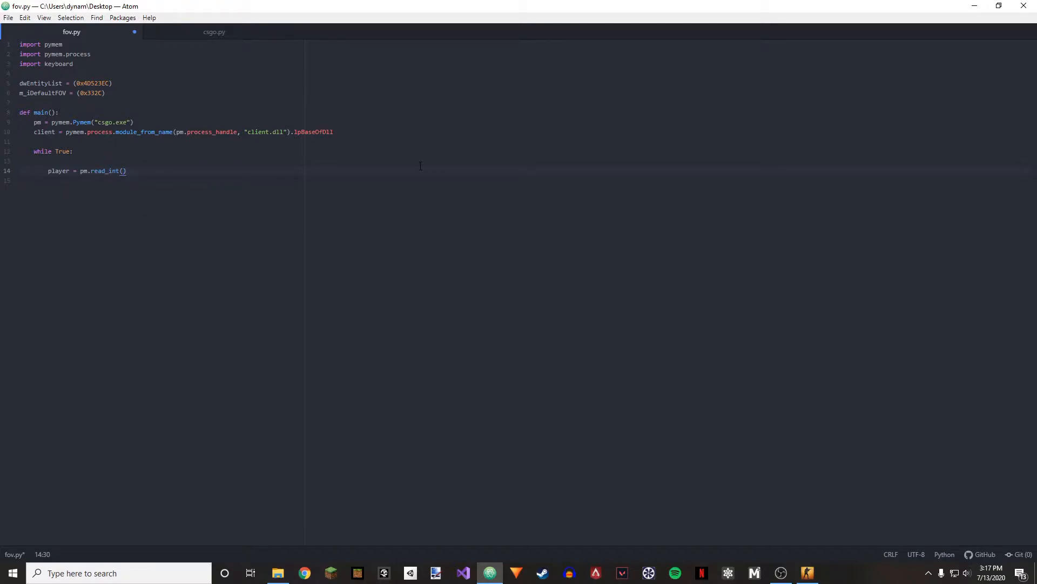
{"action": "type", "text": "client +dwEntityList"}
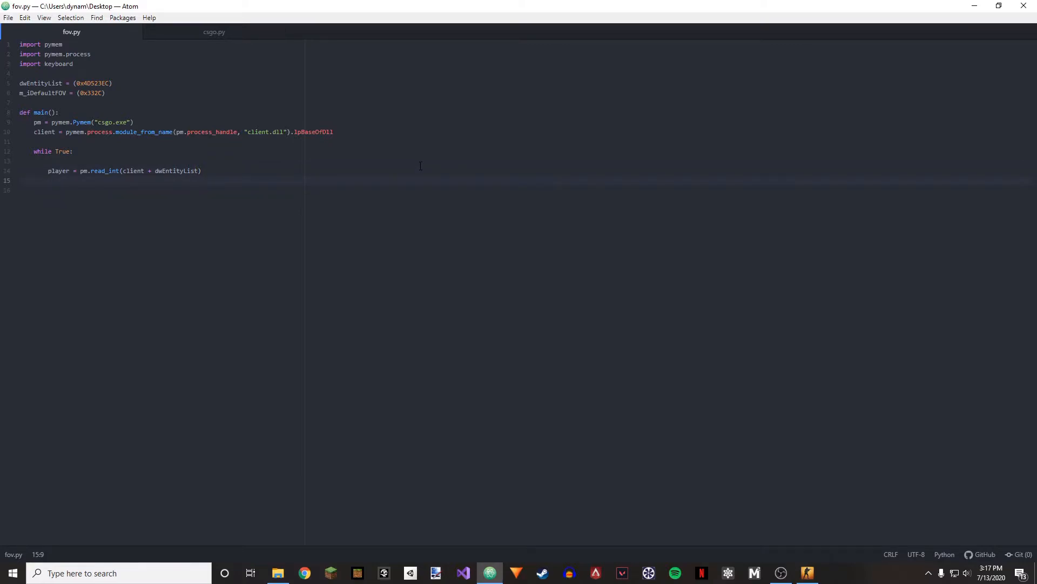
Read iFOV with pm.read_int(player + m_iDefaultFOV).
{"action": "type", "text": "iFOV = pm."}
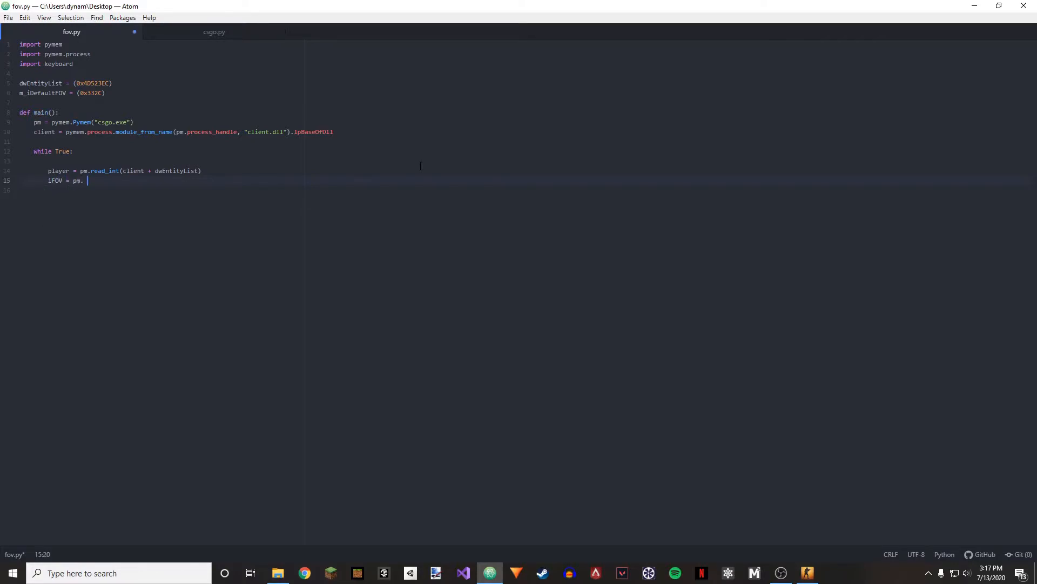
{"action": "type", "text": "read"}
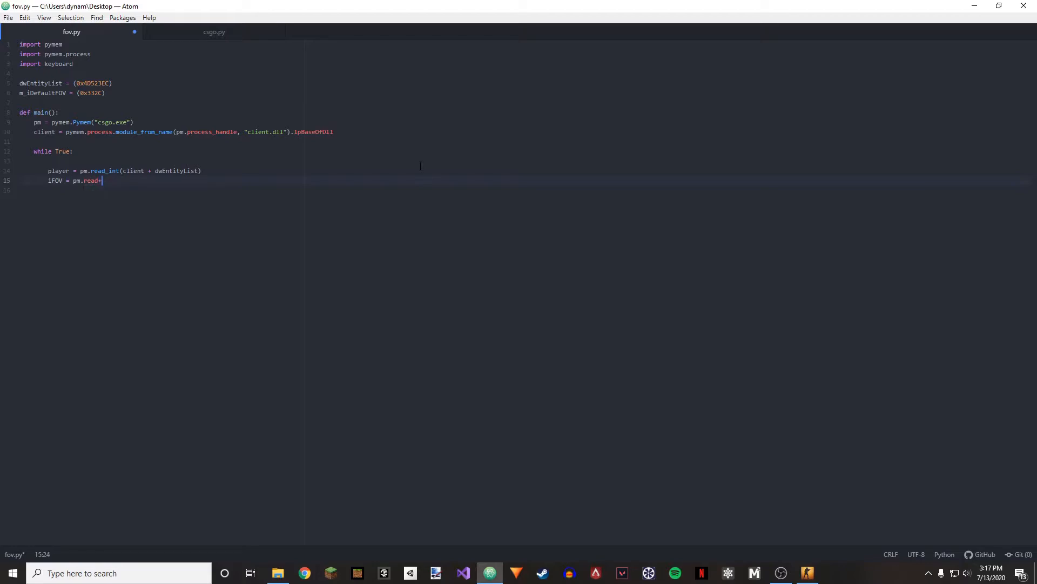
{"action": "key", "text": "backspace"}
{"action": "type", "text": "int("}
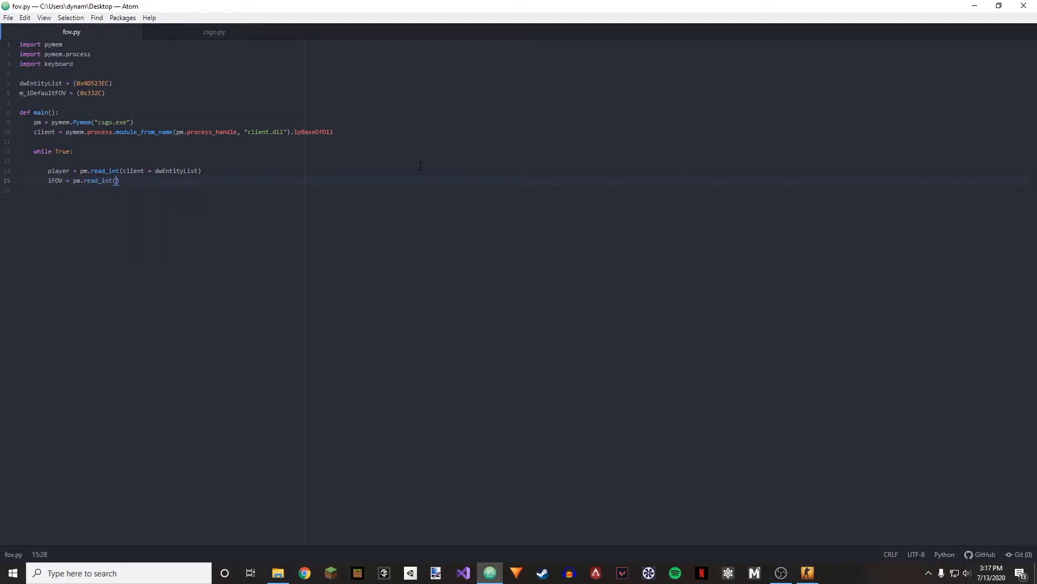
{"action": "type", "text": "player _"}
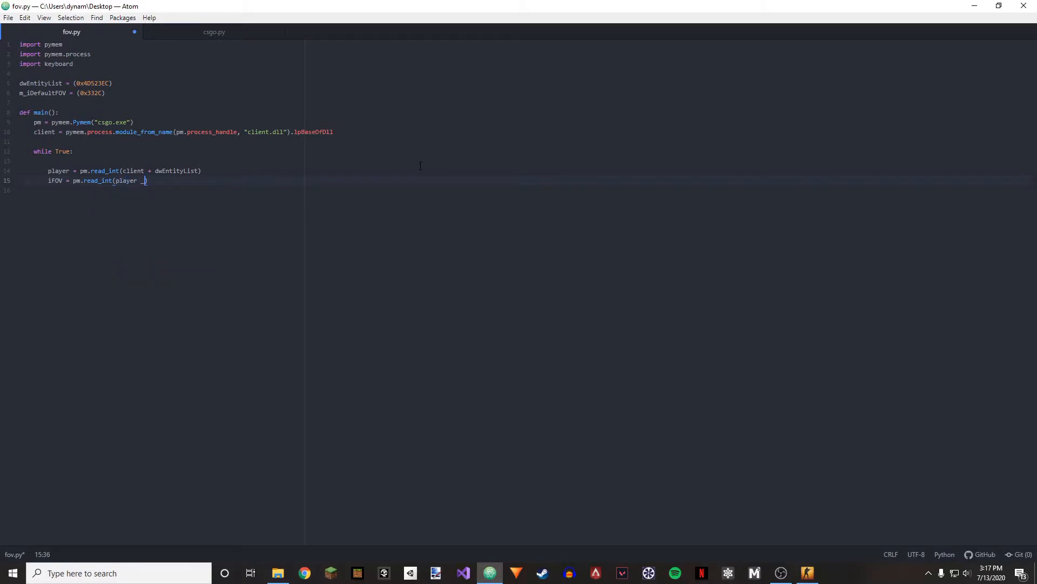
{"action": "type", "text": "+"}
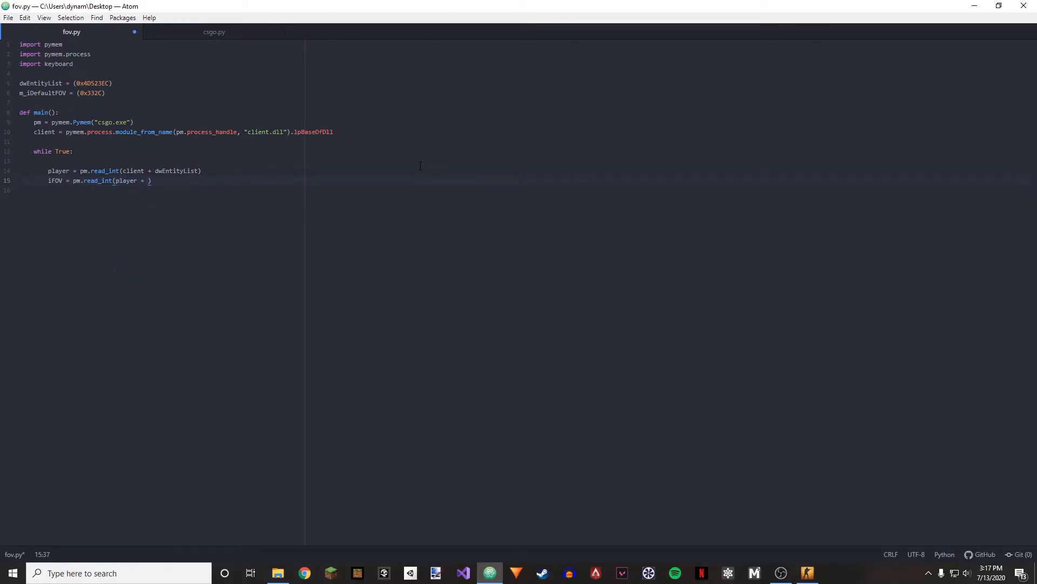
{"action": "type", "text": "m_iDefaultFOV)"}
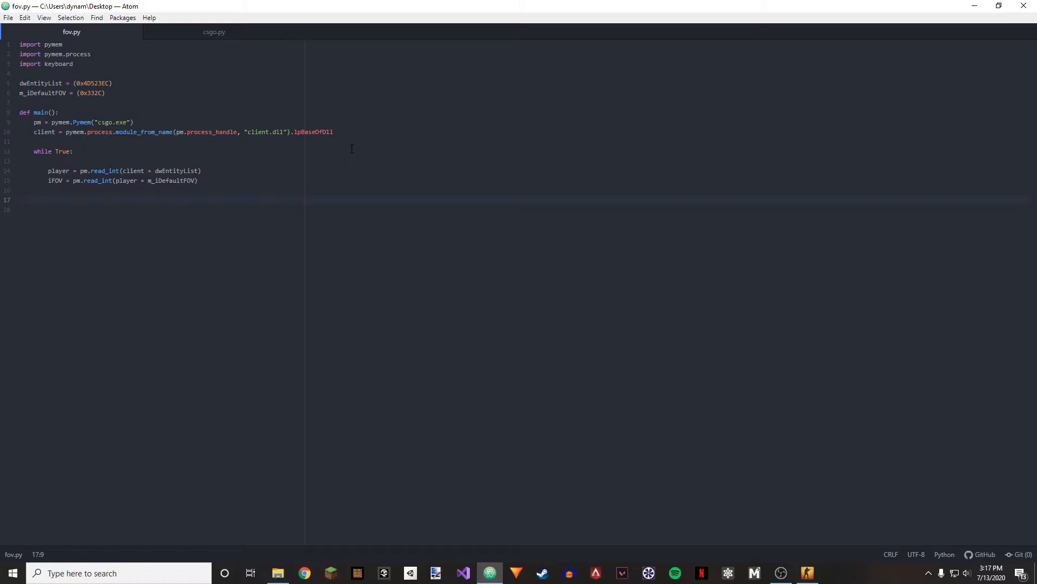
Add print(iFOV) to the loop on line 17 with a new line after it.
{"action": "type", "text": "print(iFOV)"}
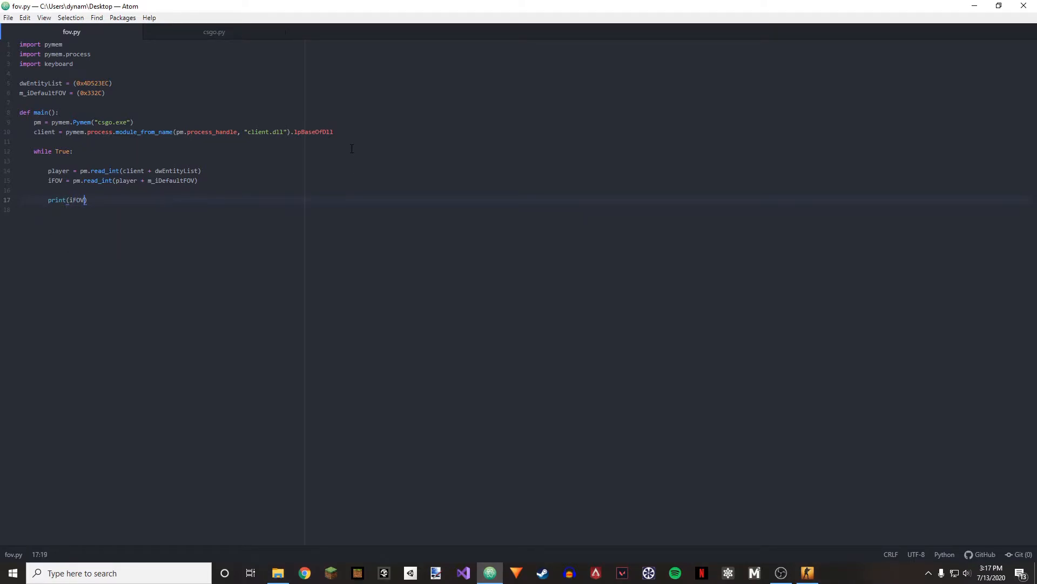
{"action": "mouse_move", "coordinate": [380, 167]}
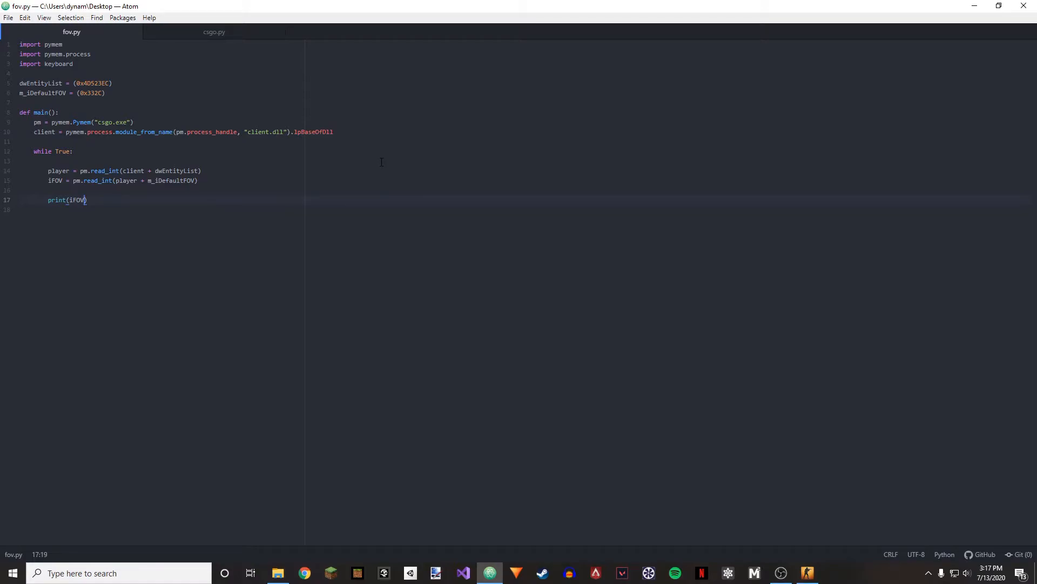
{"action": "key", "text": "Return"}
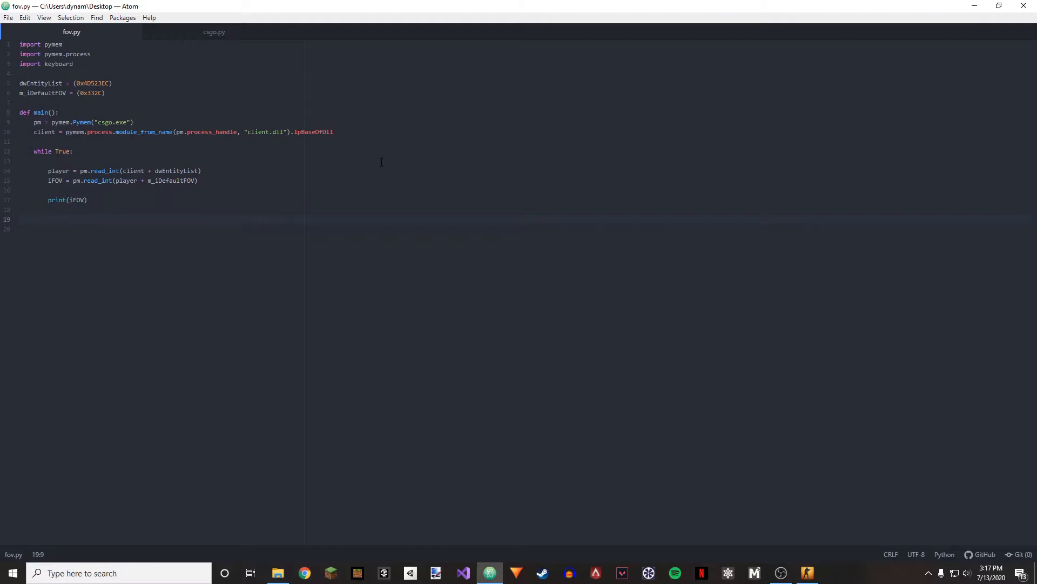
Add if keyboard.is_pressed("page up") writing 140 to player + m_iDefaultFOV.
{"action": "type", "text": "if ke"}
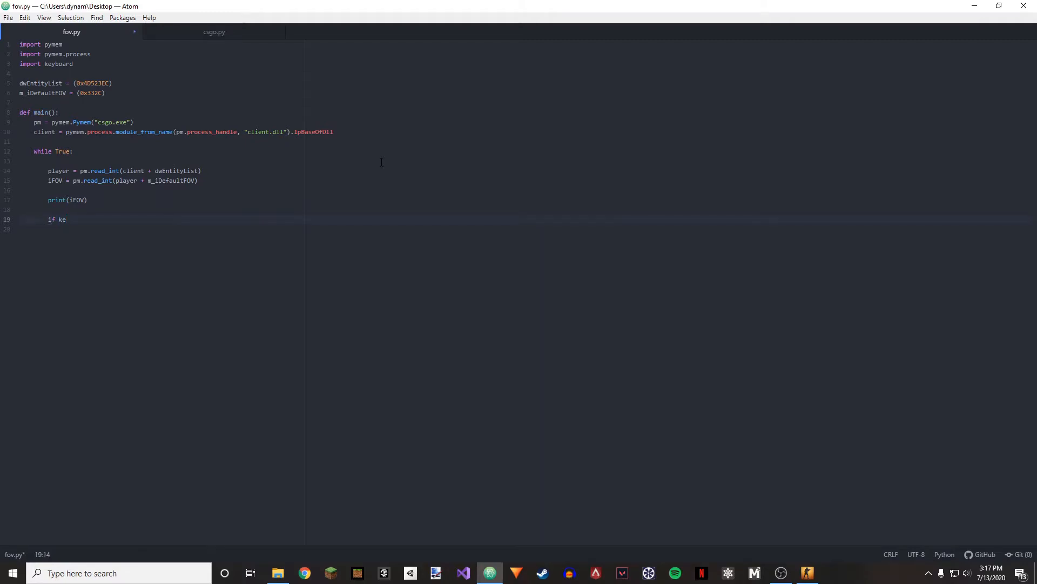
{"action": "type", "text": "yboard"}
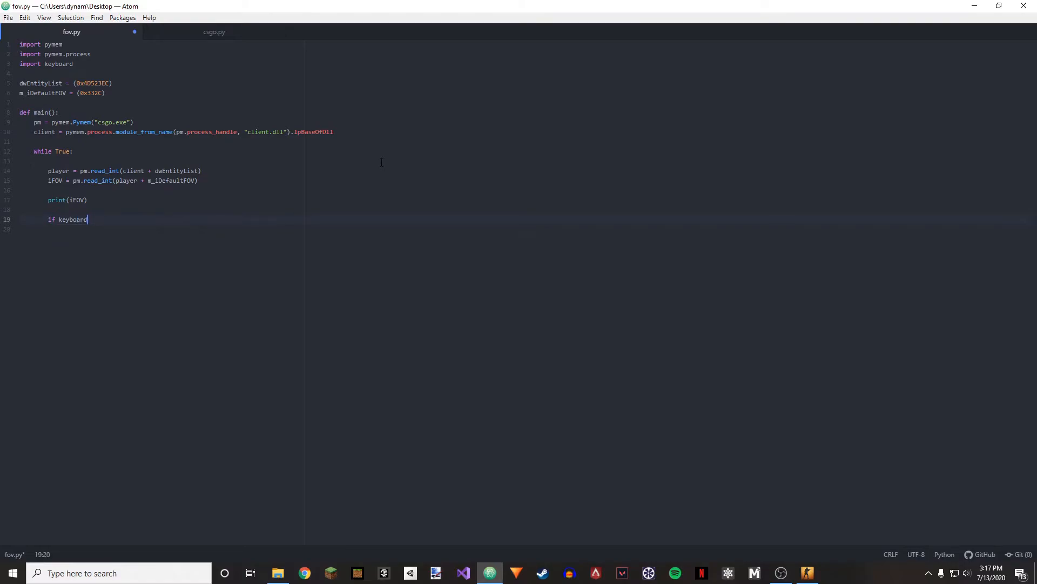
{"action": "type", "text": ".is_pressed("}
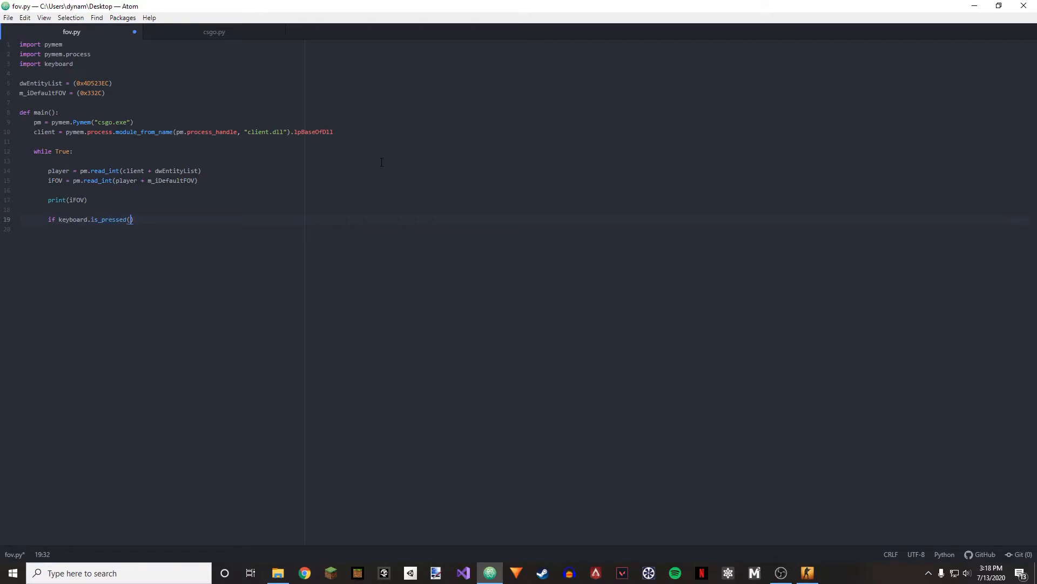
{"action": "type", "text": "\"page uop\""}
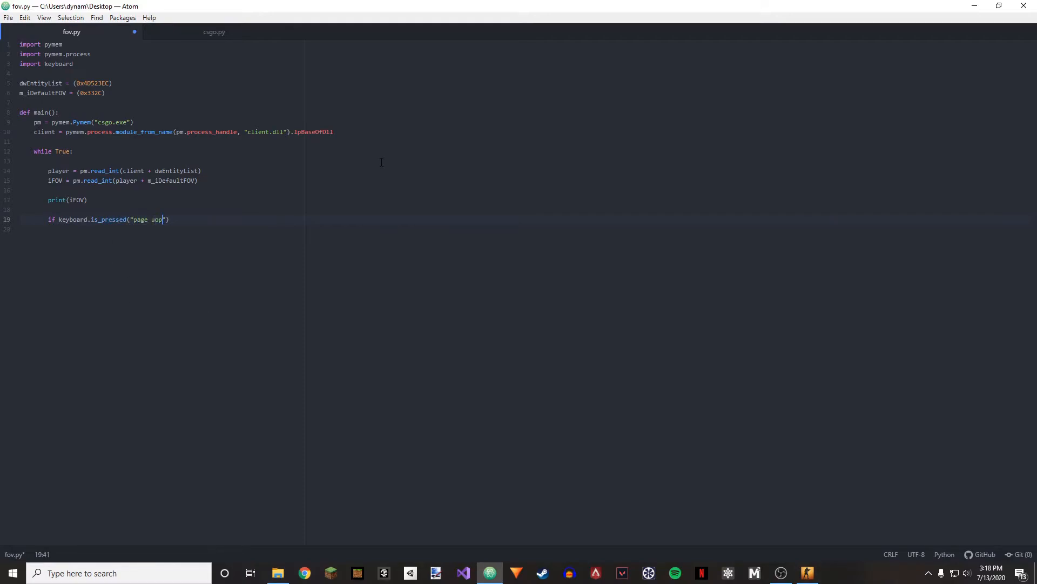
{"action": "type", "text": "up\")"}
{"action": "left_click", "coordinate": [542, 229]}
{"action": "type", "text": "pm.w"}
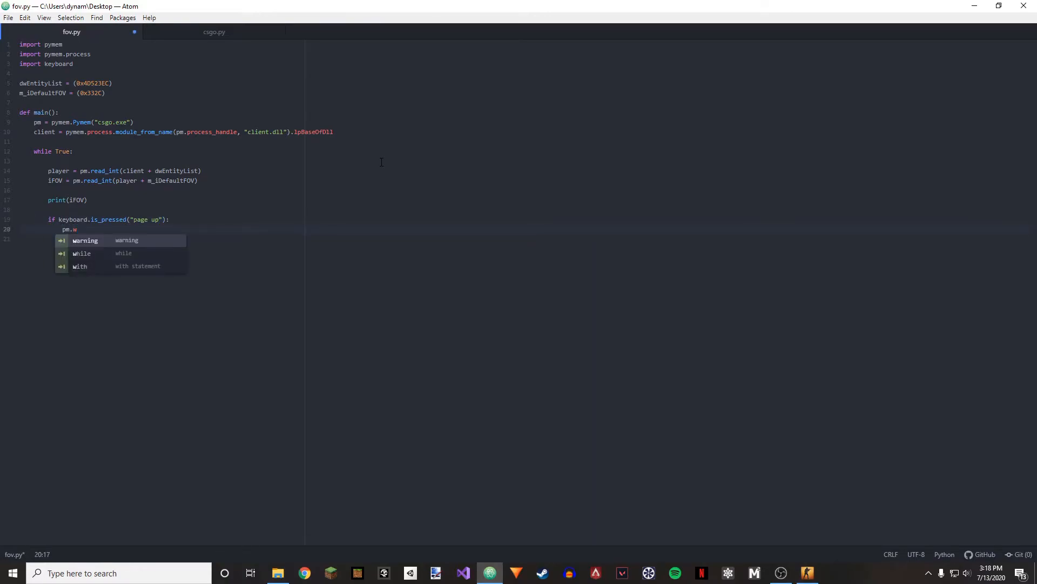
{"action": "type", "text": "rite_int(player + m_)"}
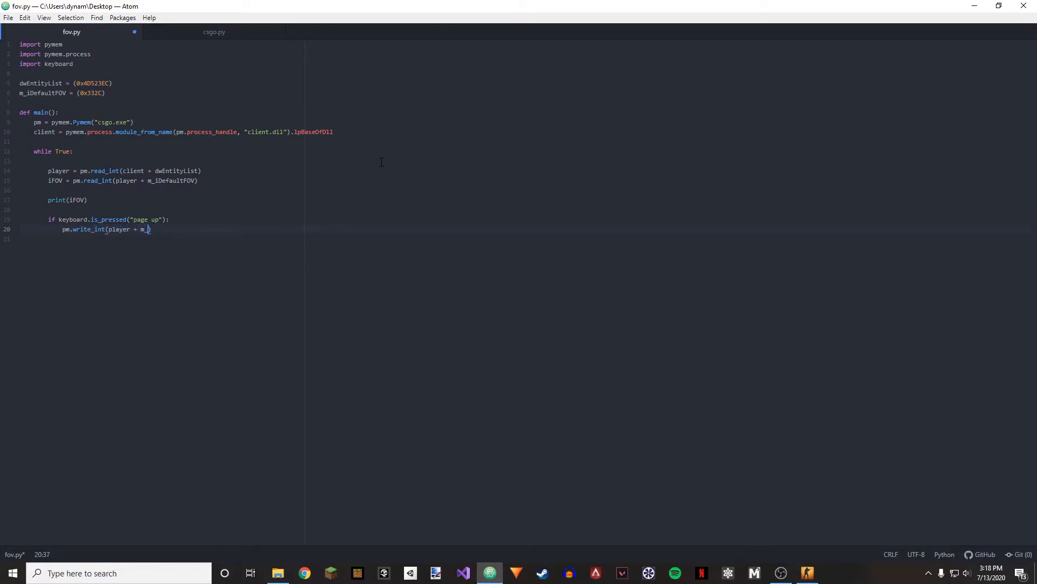
{"action": "type", "text": "iDefaultFOV"}
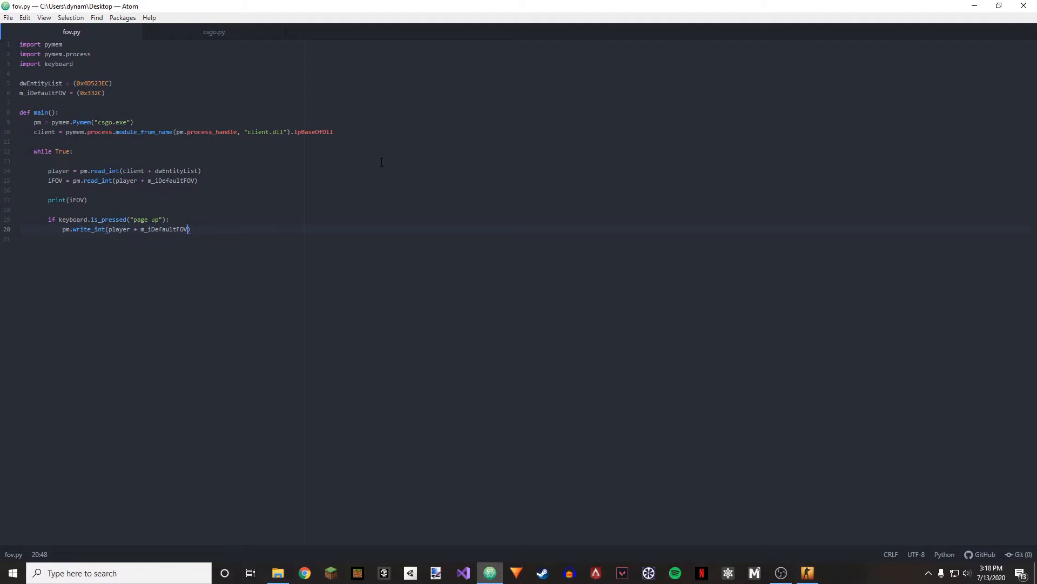
{"action": "type", "text": ","}
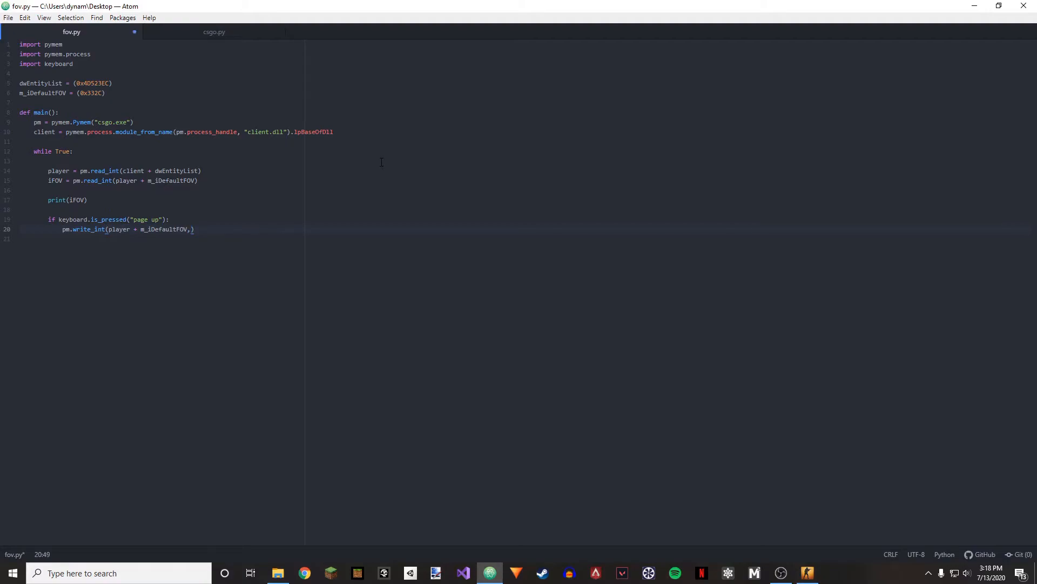
{"action": "type", "text": "140"}
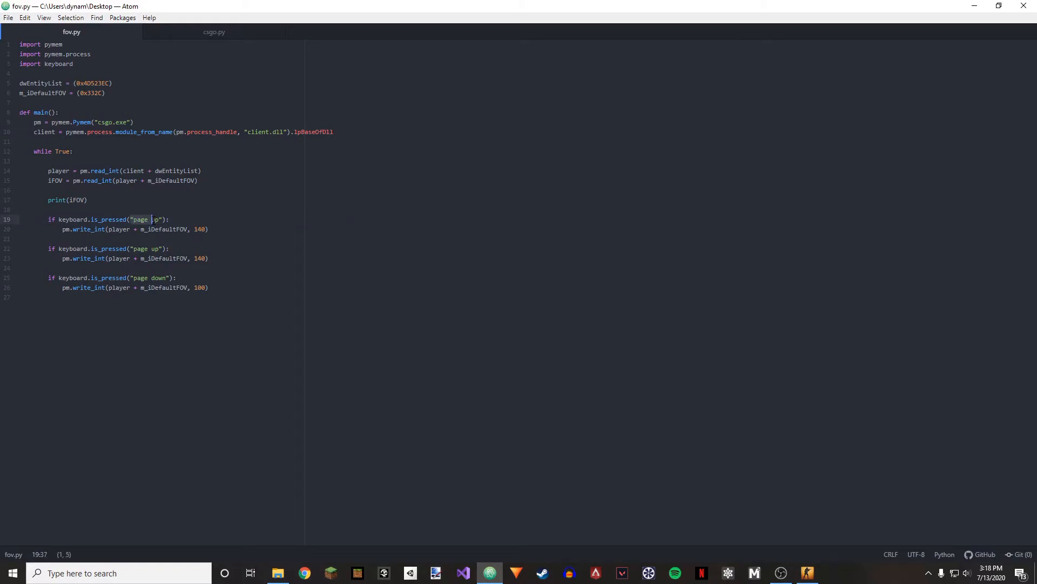
Change the first key check to "end" and add exit(0) after its write.
{"action": "type", "text": "end"}
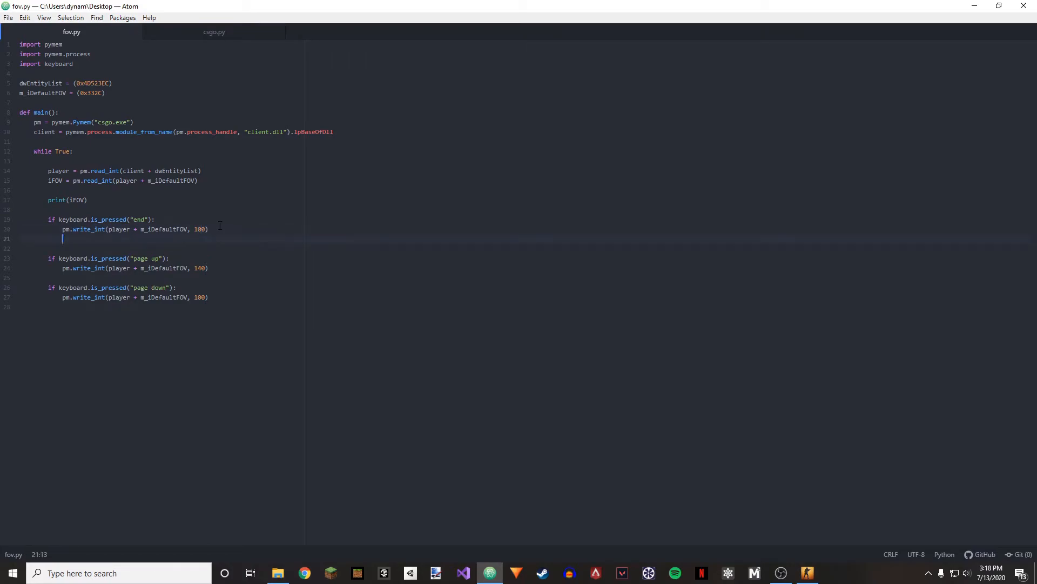
{"action": "type", "text": "exit(0)"}
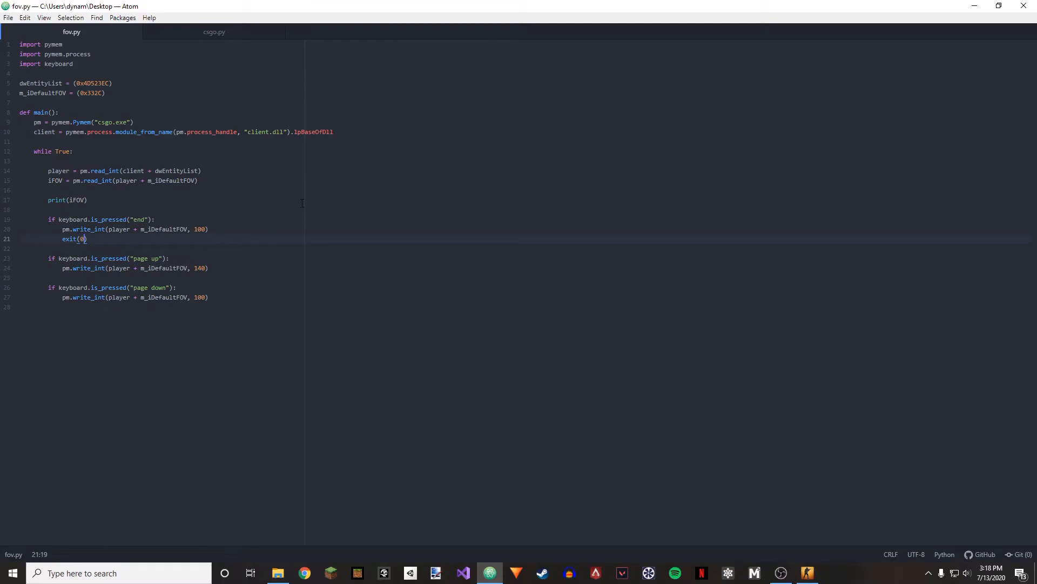
{"action": "mouse_move", "coordinate": [262, 315]}
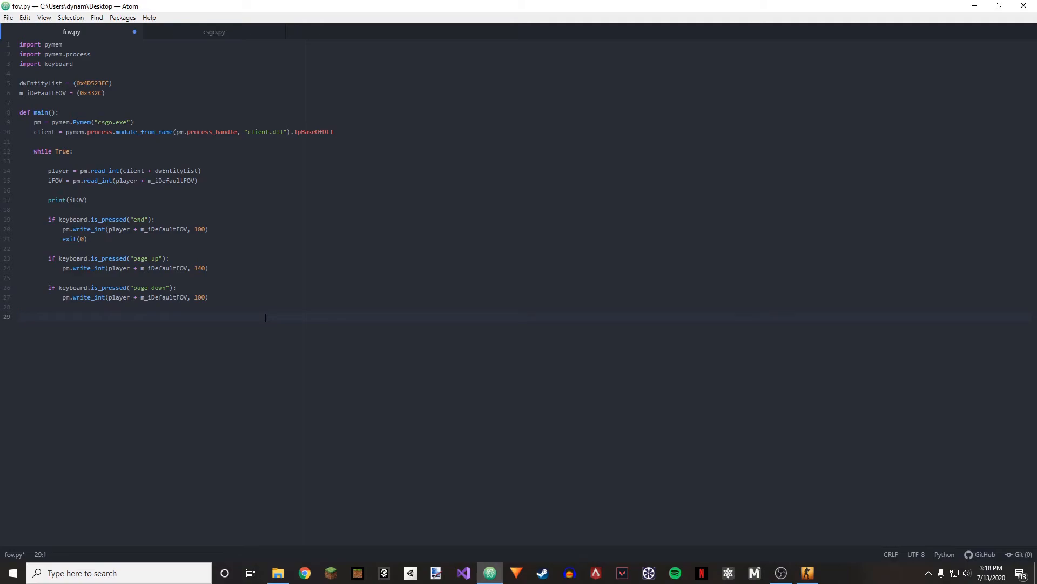
Add an if __name__ == "__main__": guard calling main() and save fov.py.
{"action": "type", "text": "if __name__"}
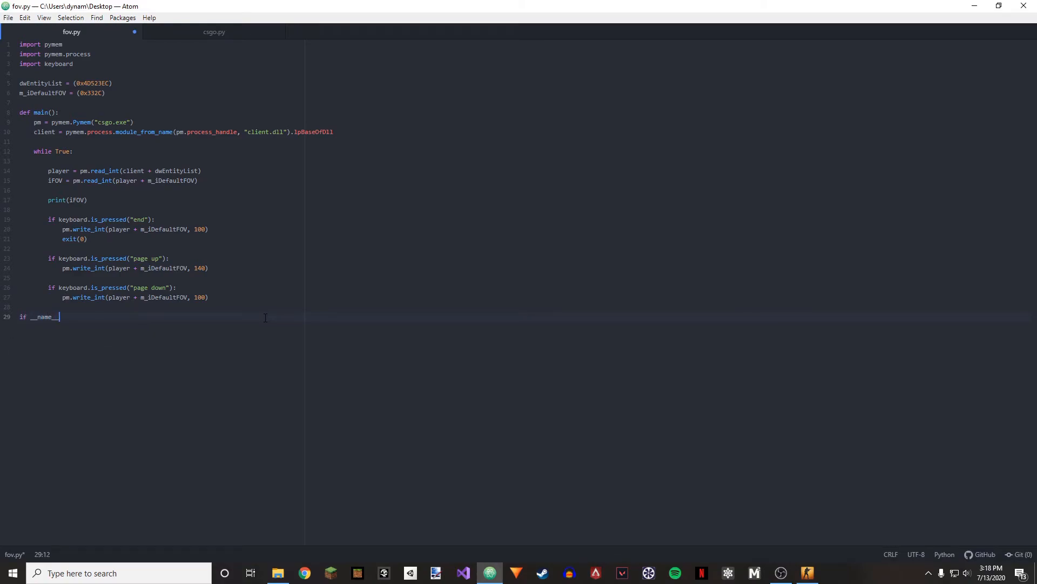
{"action": "type", "text": "== \"\""}
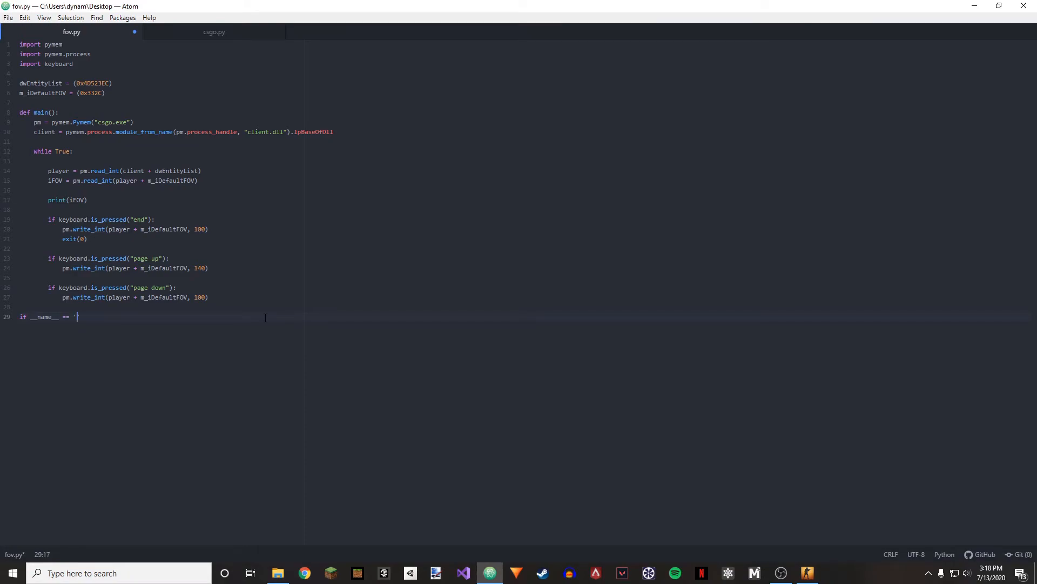
{"action": "type", "text": "__main__'"}
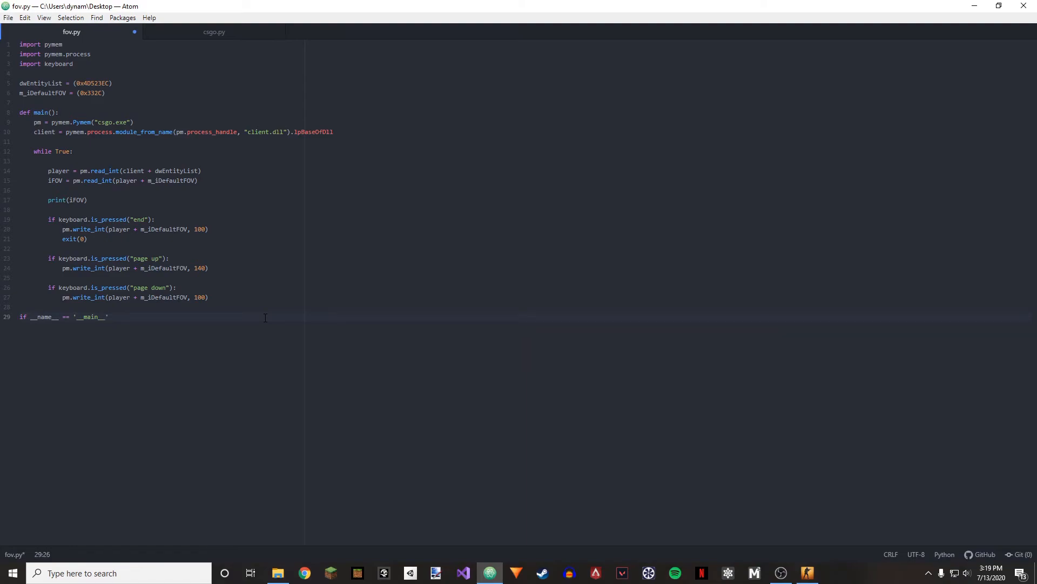
{"action": "type", "text": ":"}
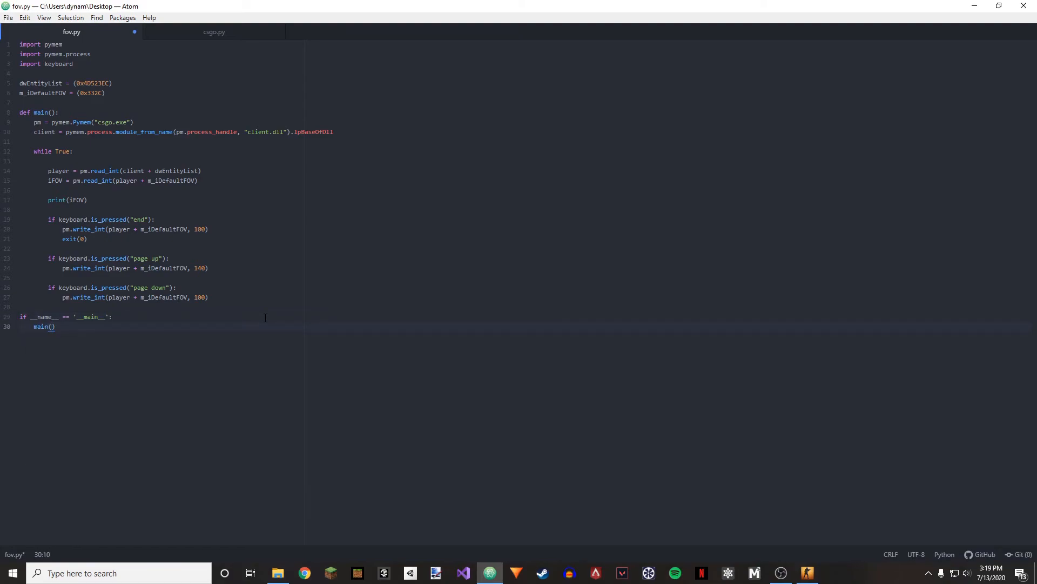
{"action": "key", "text": "ctrl+s"}
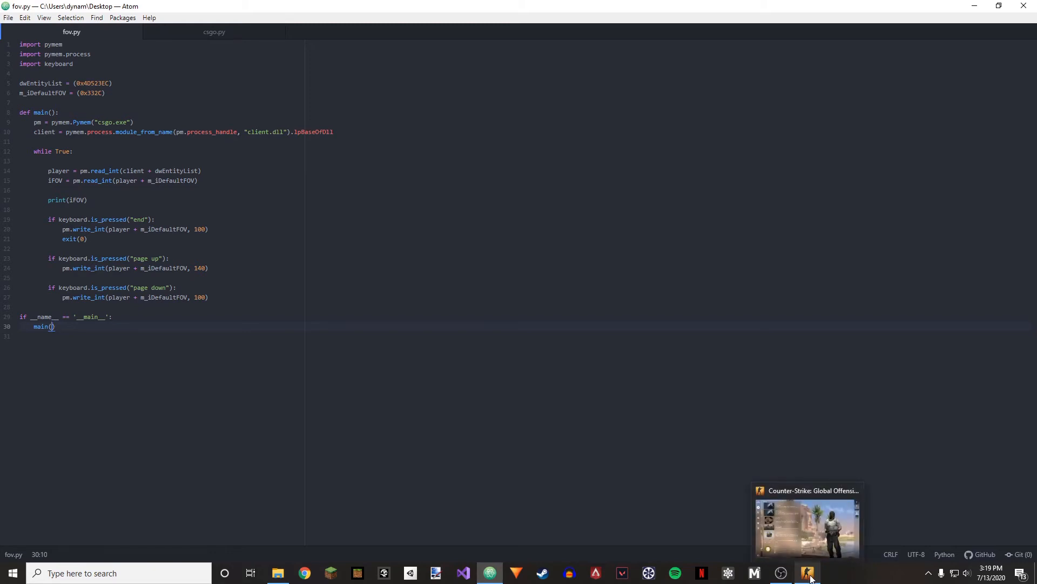
Switch to CS:GO and run python fov.py from a Desktop Command Prompt.
{"action": "left_click", "coordinate": [808, 526]}
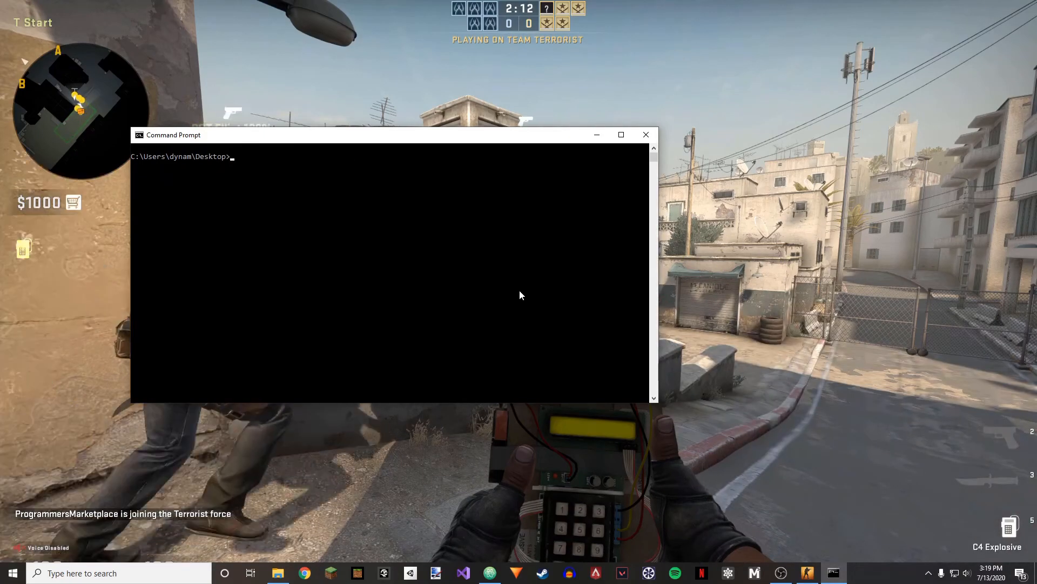
{"action": "type", "text": "python fov.,"}
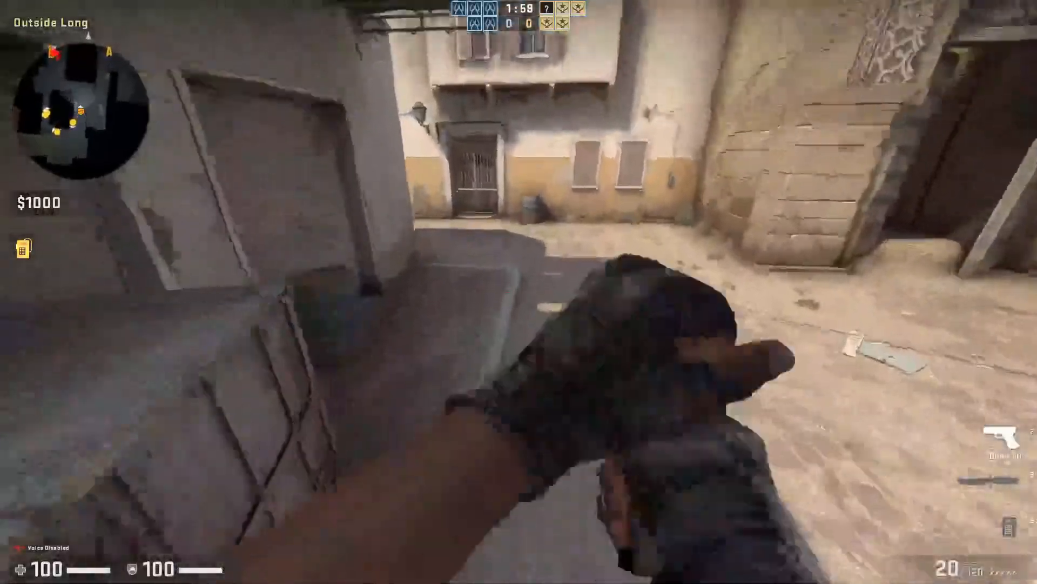
{"action": "mouse_move", "coordinate": [519, 291]}
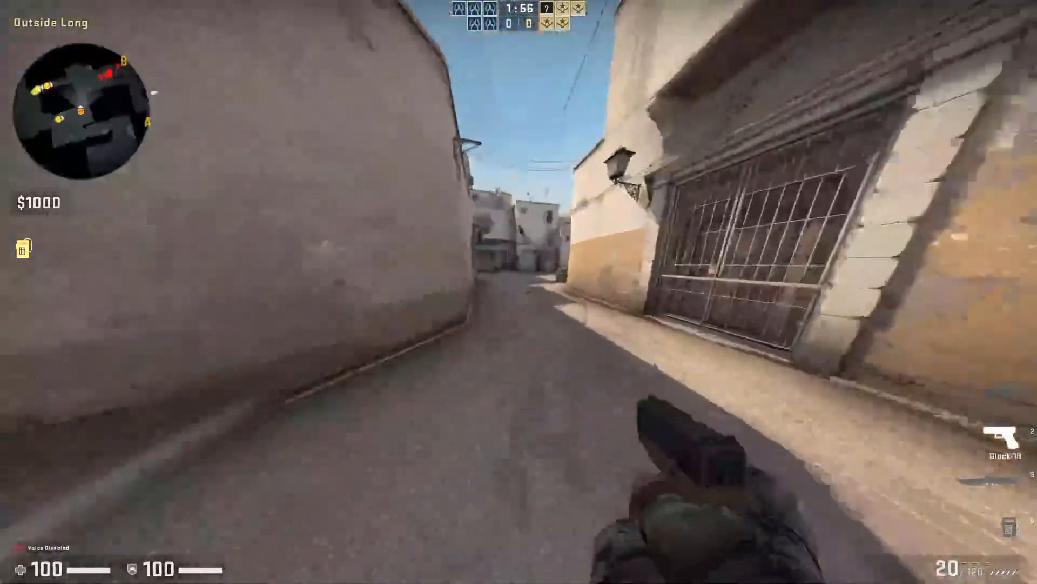